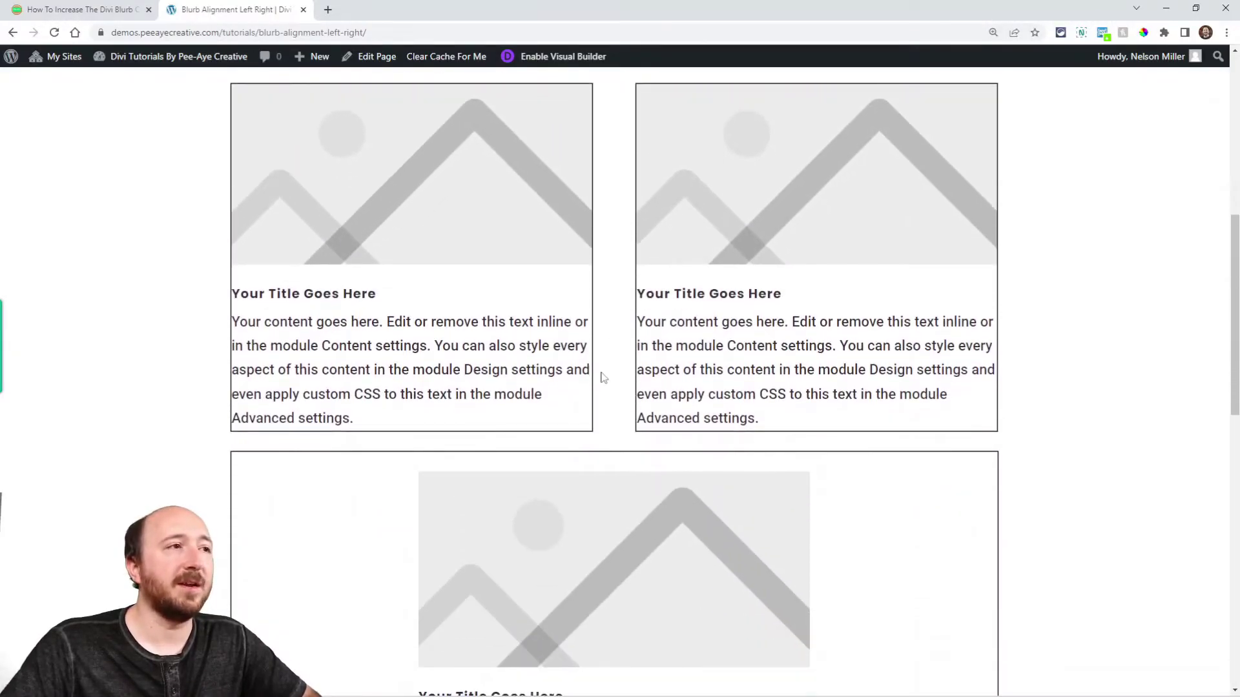
mouse_move(385, 203)
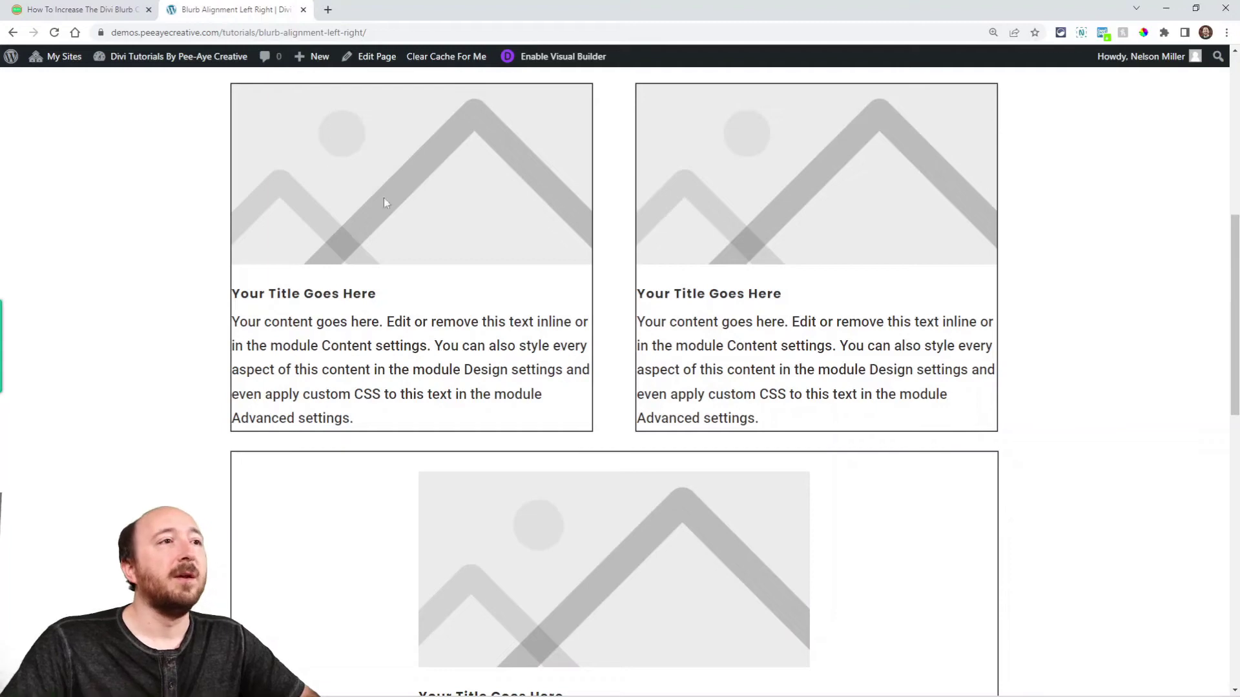
mouse_move(836, 342)
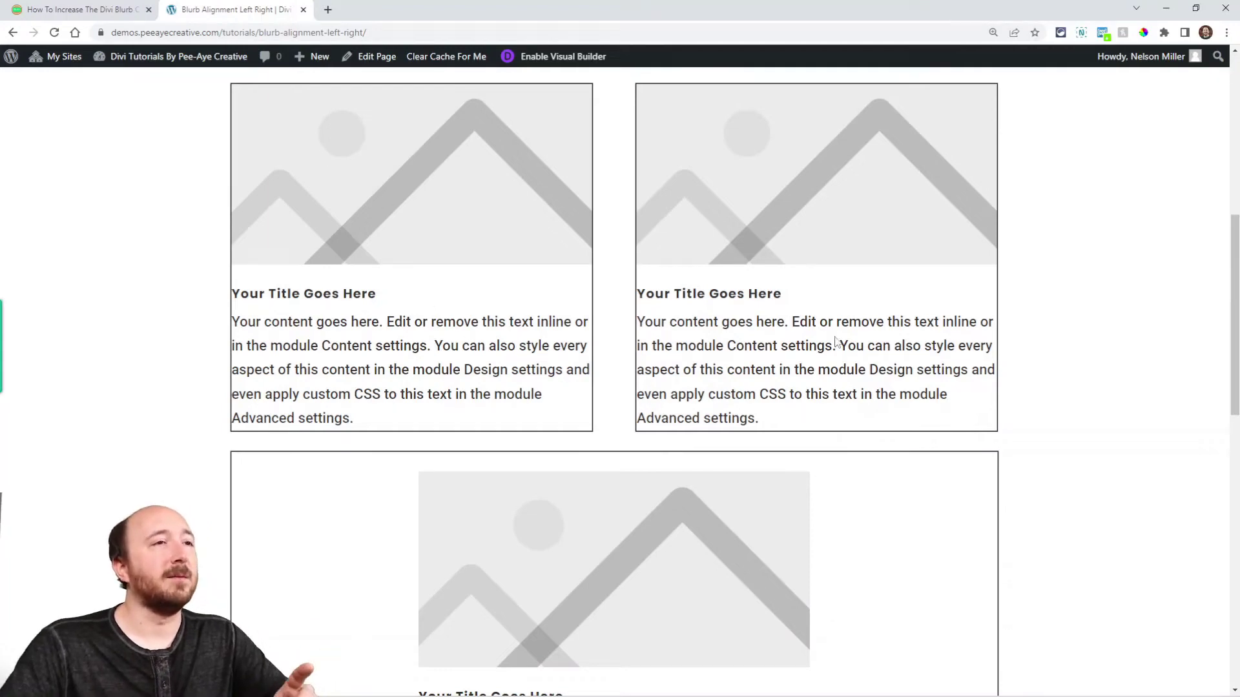
Inspect the blurb row in Chrome DevTools at a responsive width of 1851 px.
scroll(down, 3)
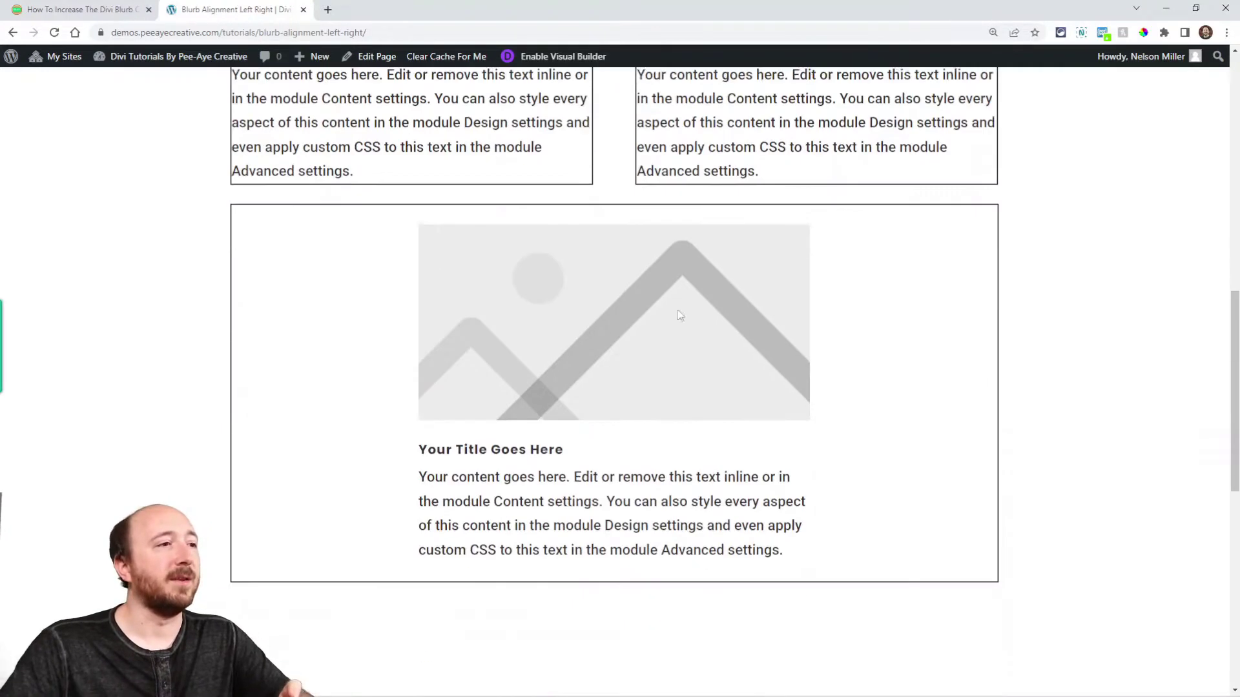
scroll(down, 3)
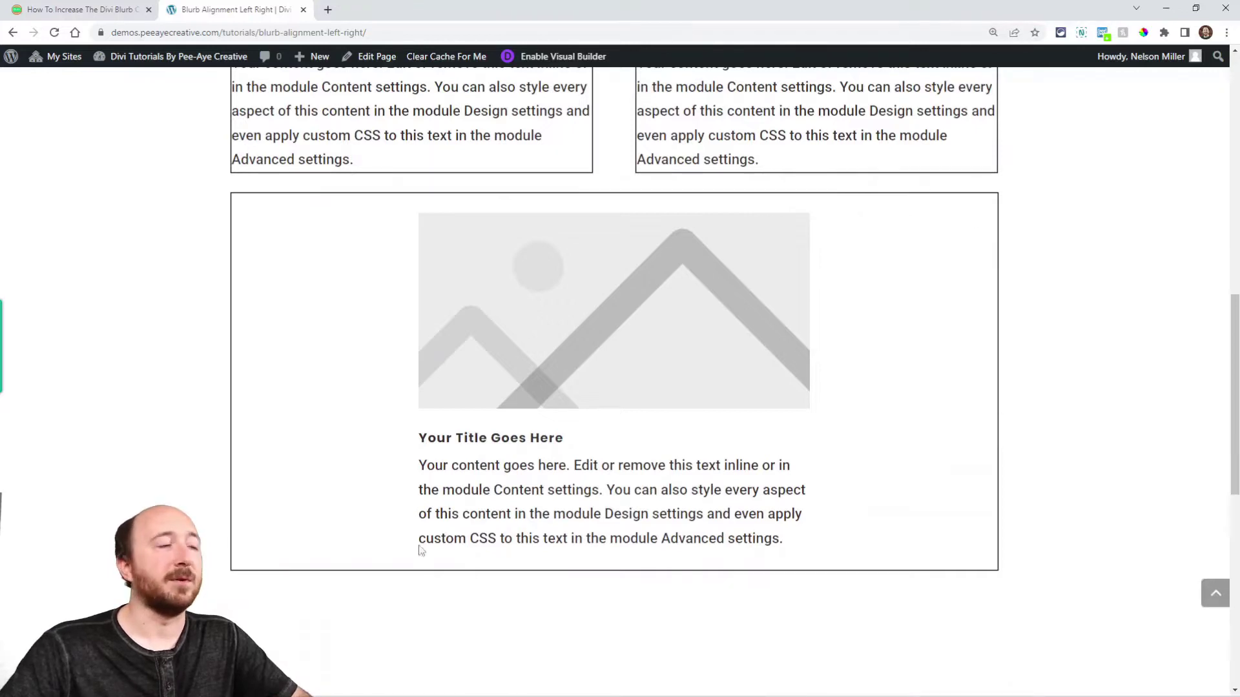
scroll(up, 3)
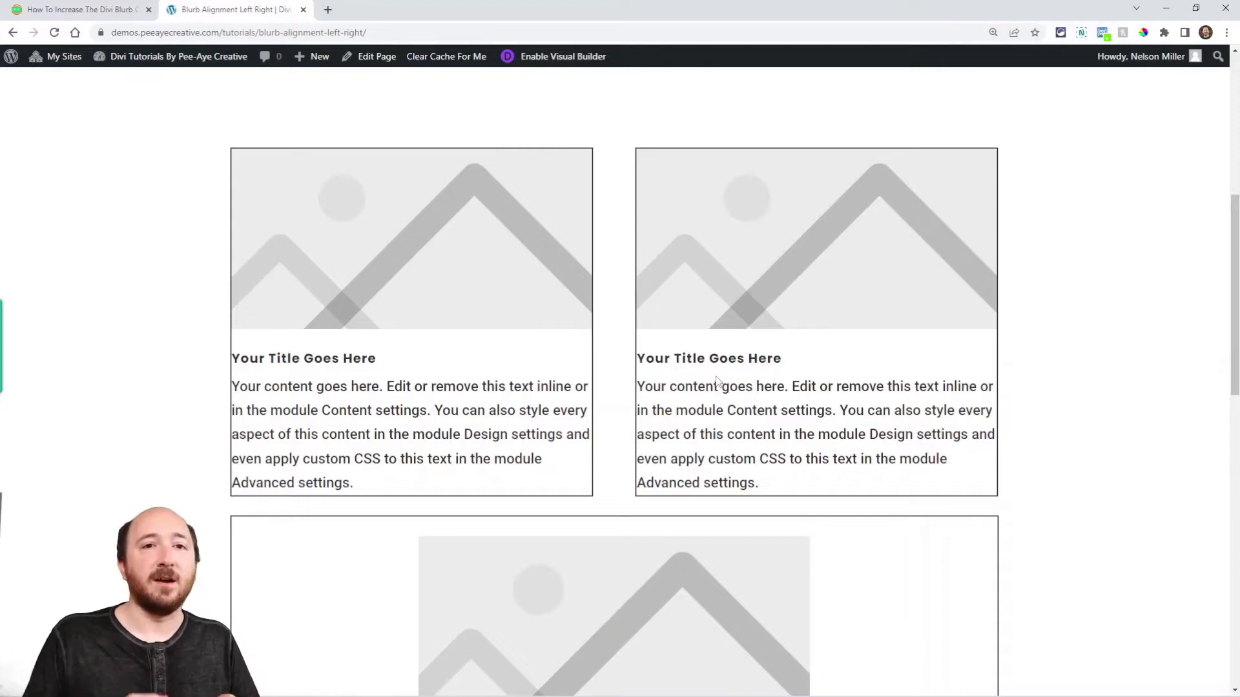
scroll(down, 3)
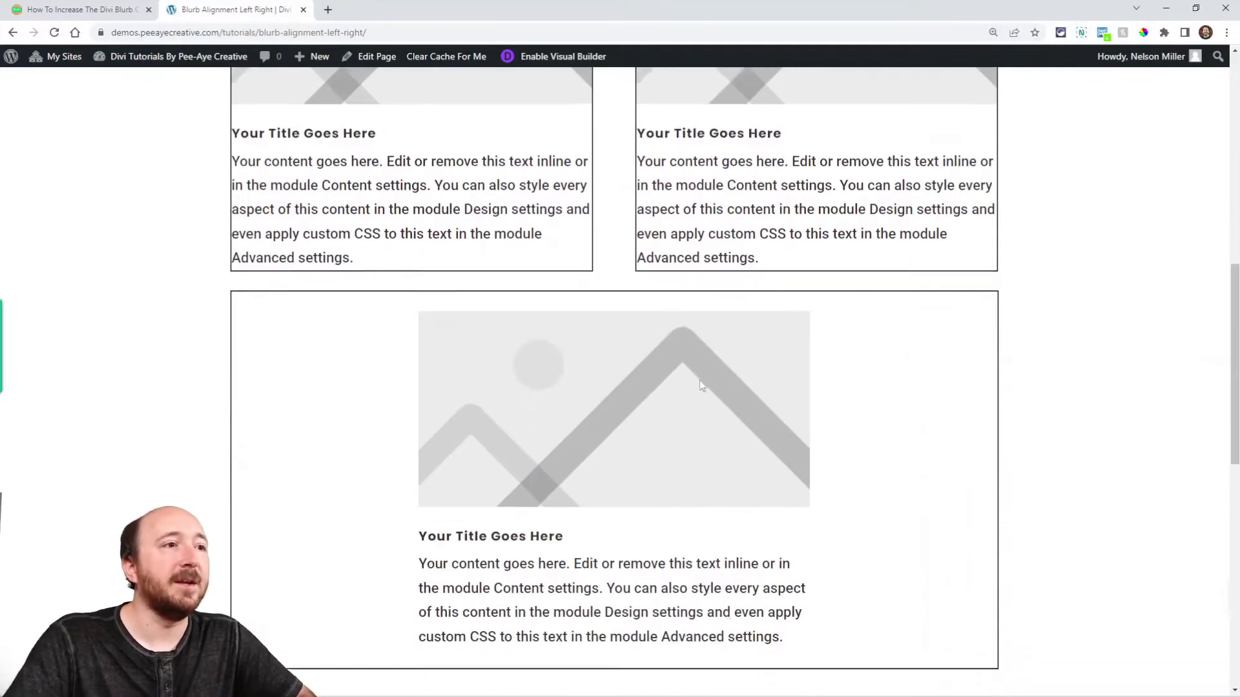
scroll(down, 3)
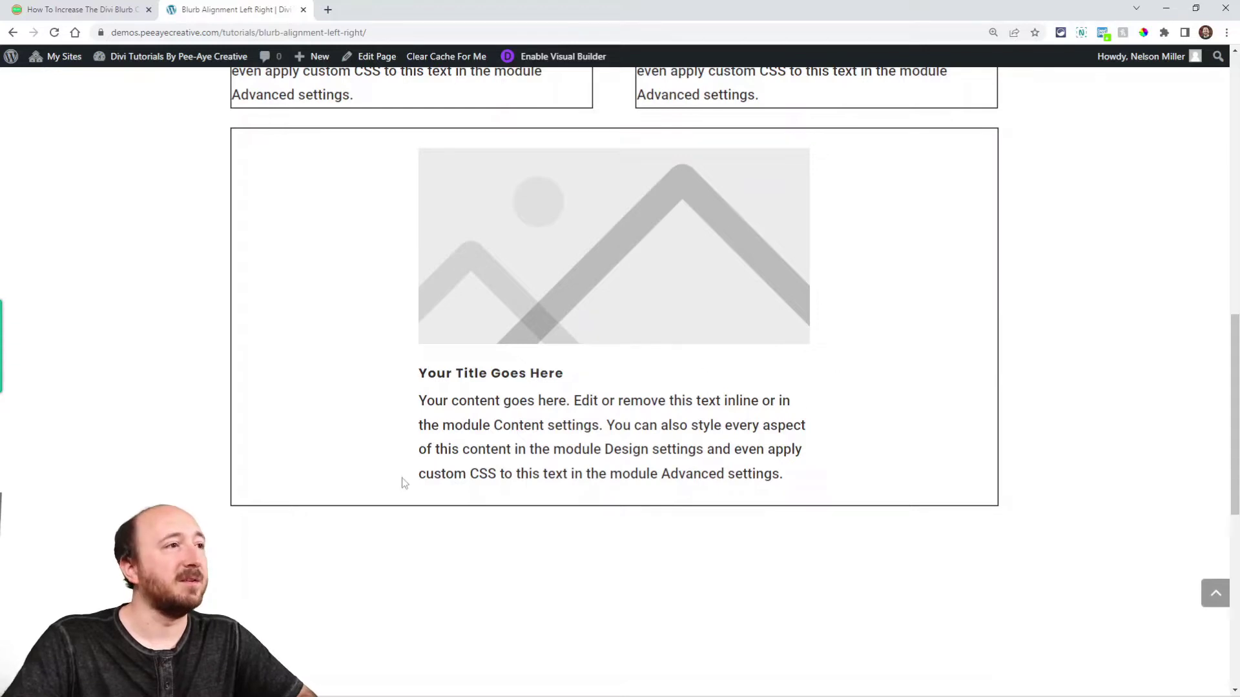
scroll(down, 3)
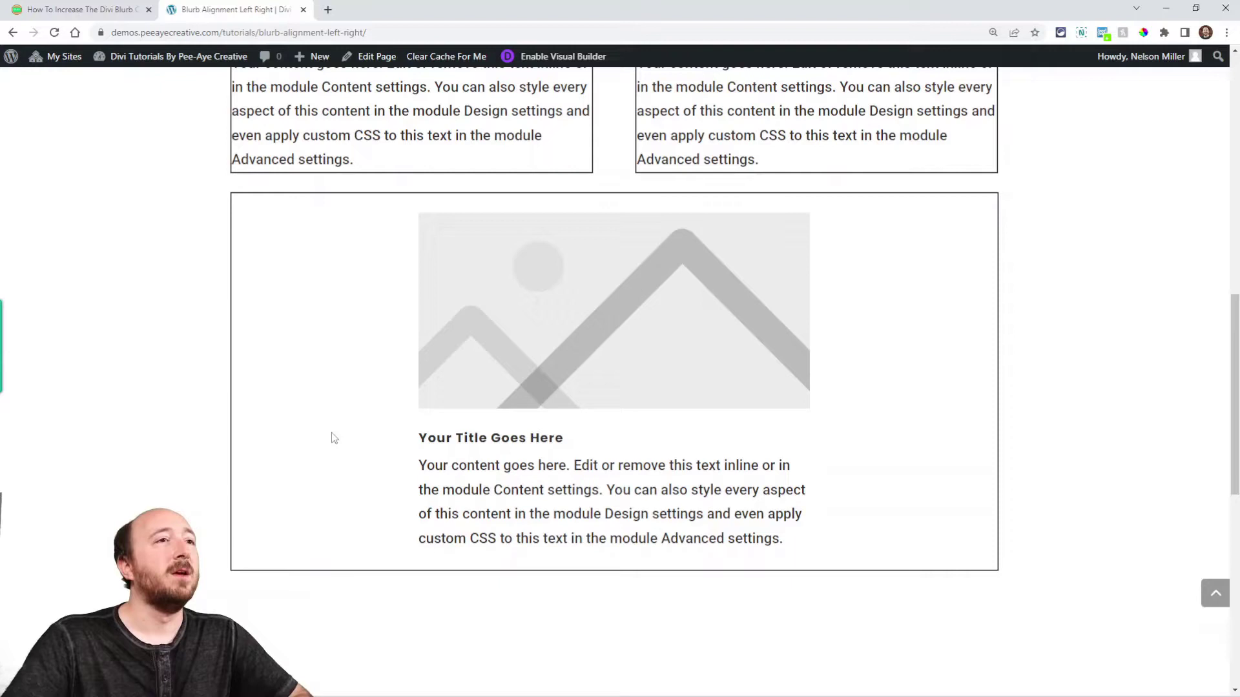
right_click(331, 437)
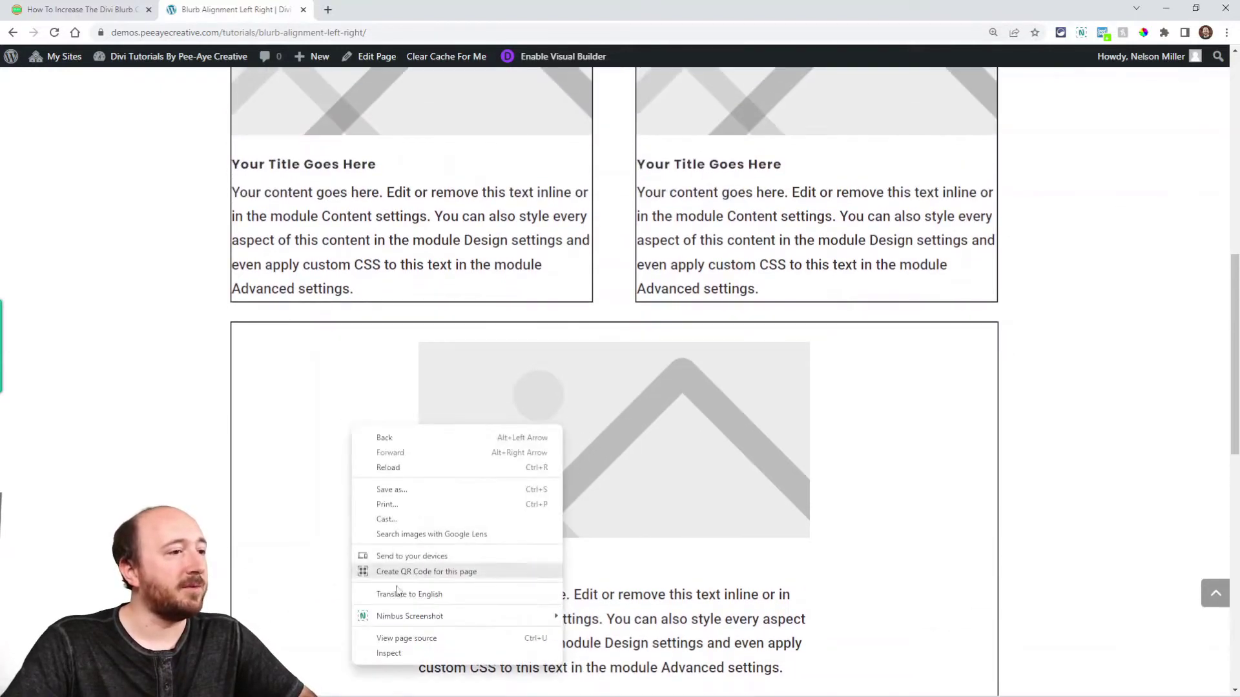
mouse_move(388, 653)
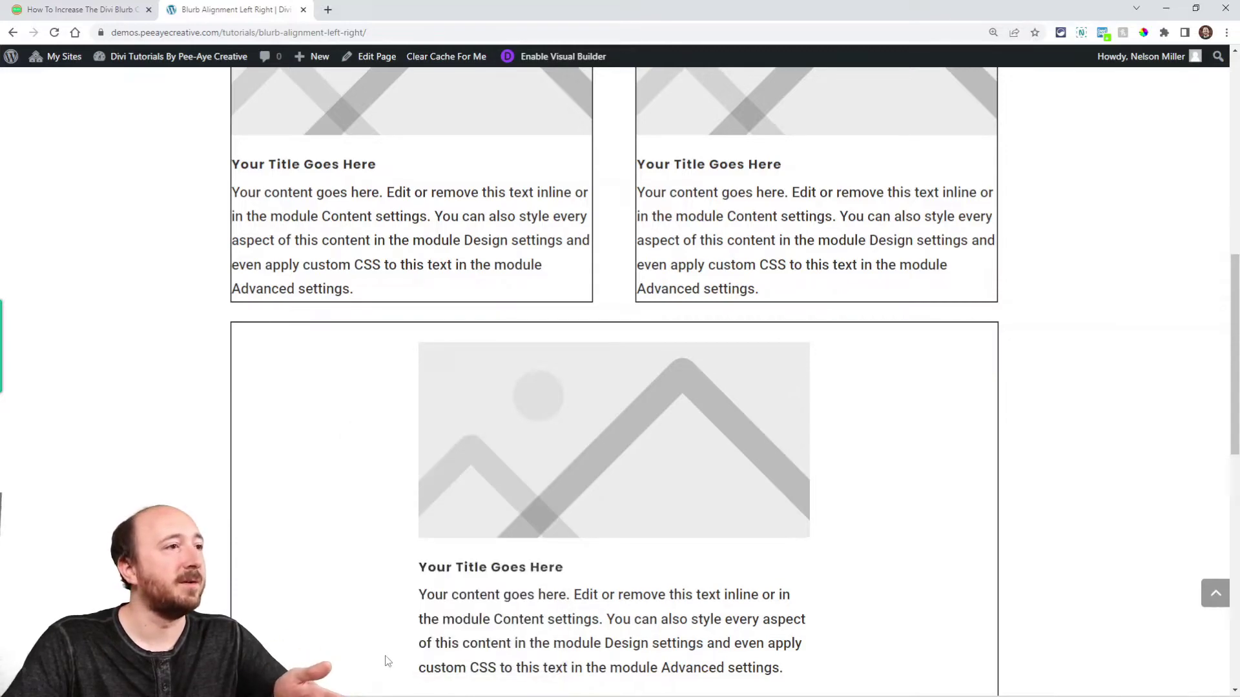
key(F12)
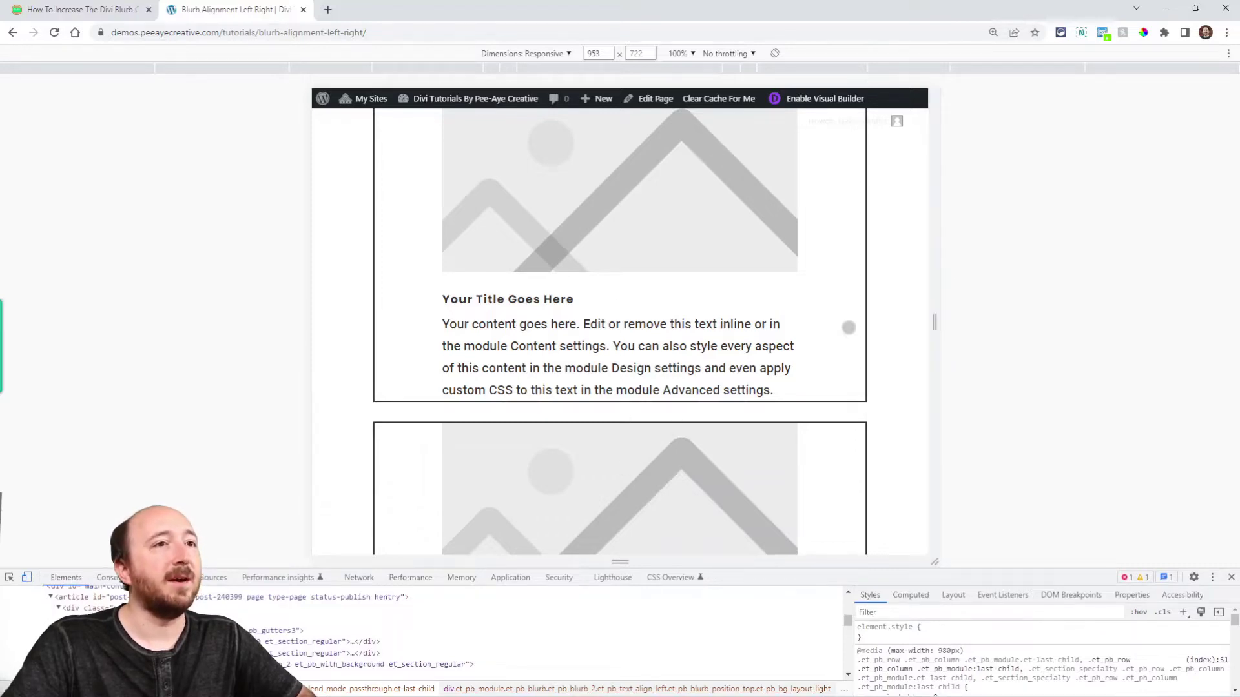
mouse_move(953, 323)
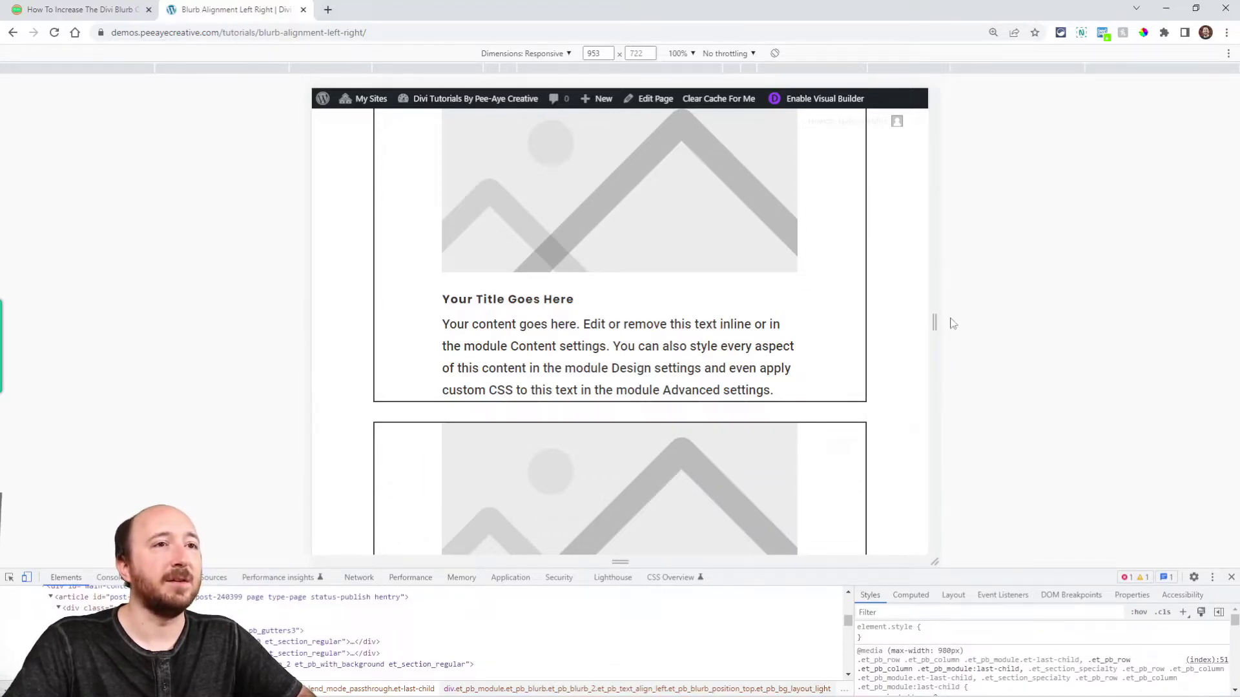
scroll(down, 3)
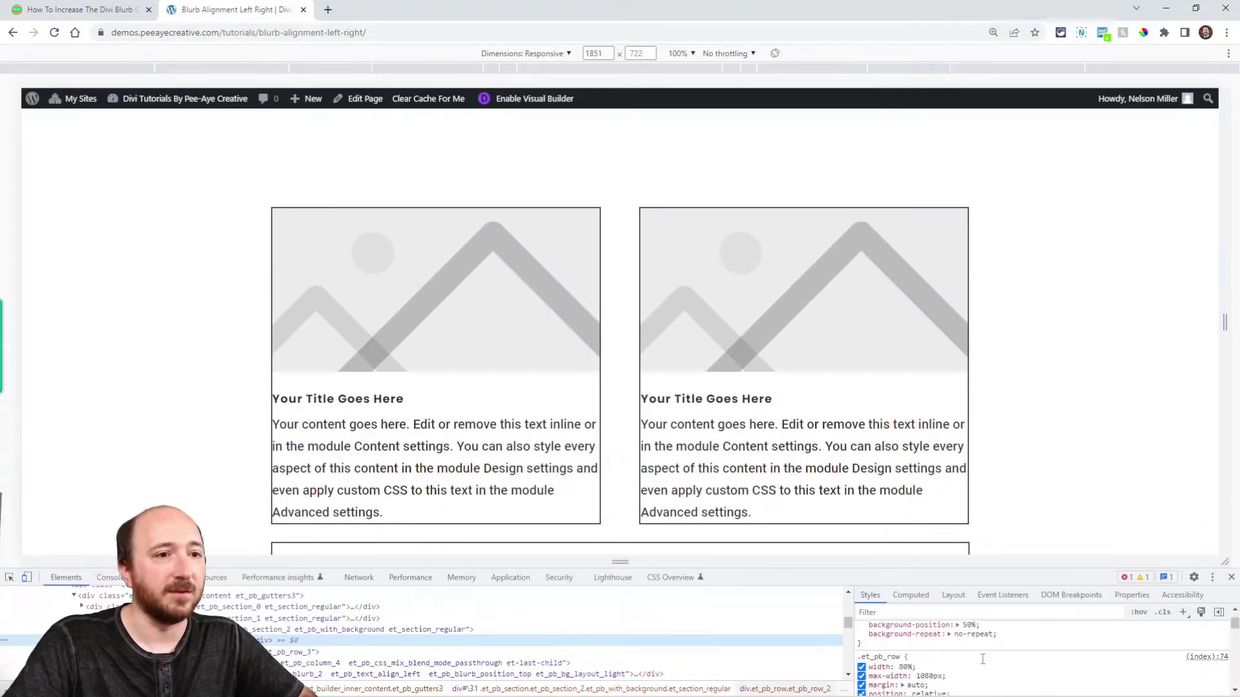
Live-edit the .et_pb_row width from 80% and max-width both to 100%.
double_click(905, 667)
text(100)
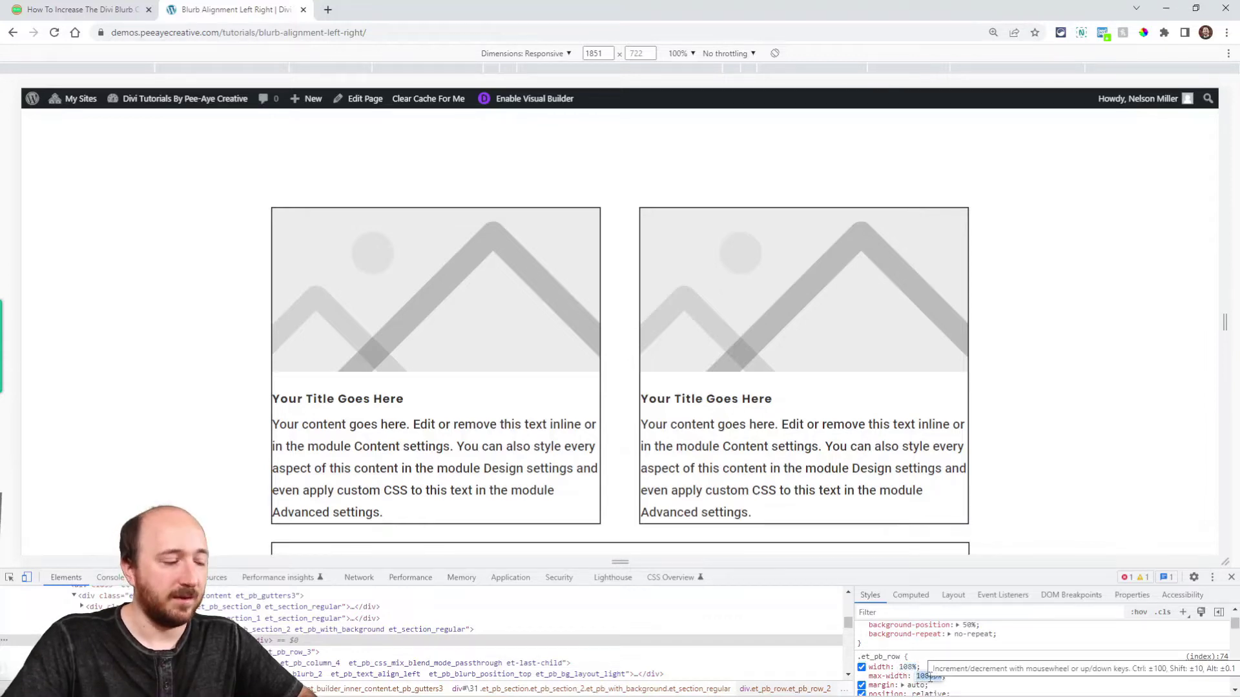
click(924, 676)
text(100)
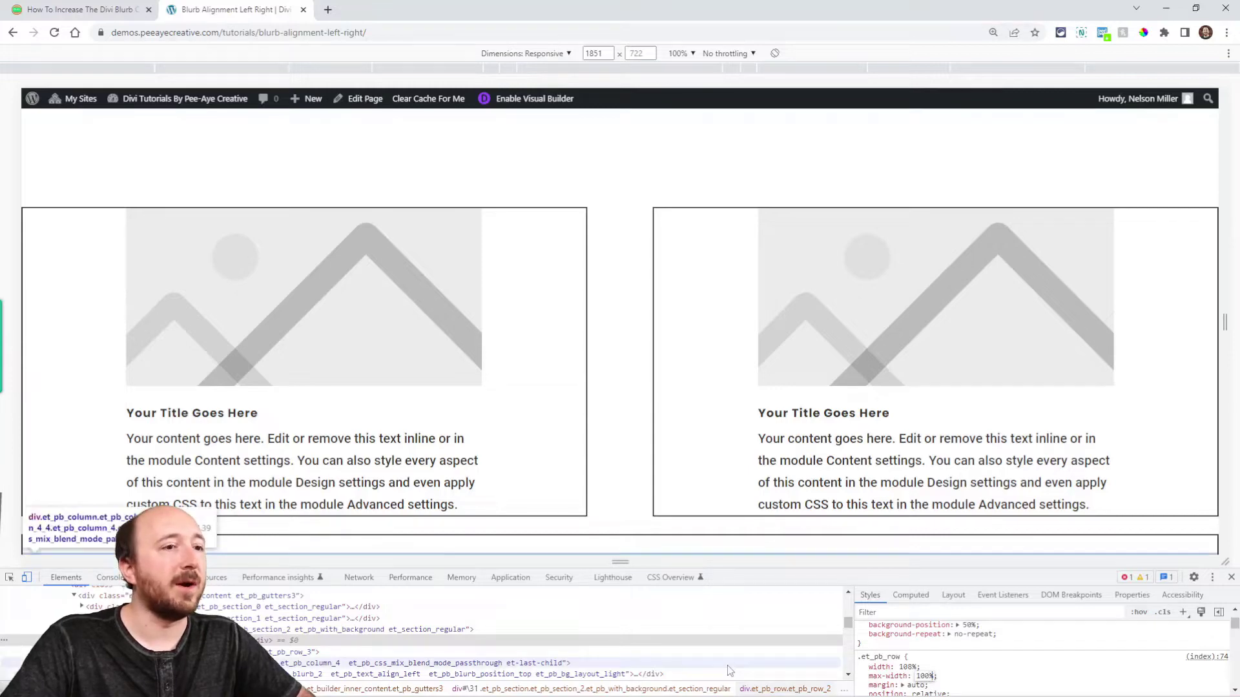
mouse_move(12, 385)
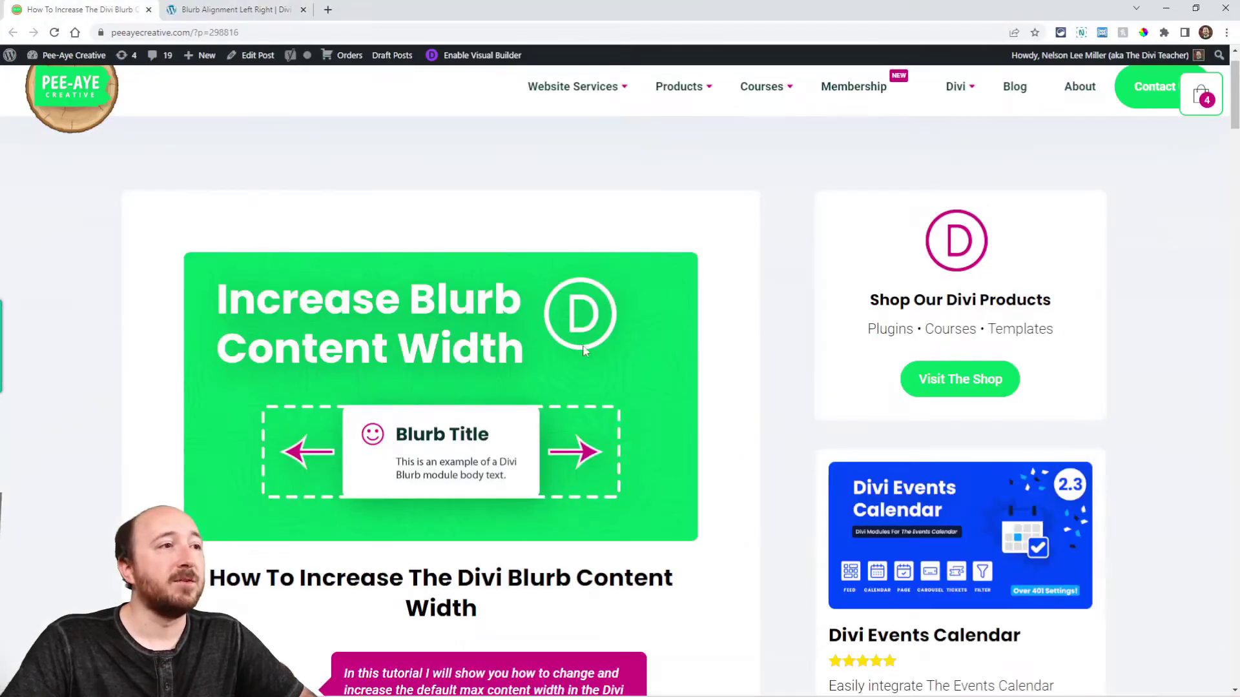
Read the article's 550px default Content Width section, then return to the Blurb Alignment demo.
scroll(down, 3)
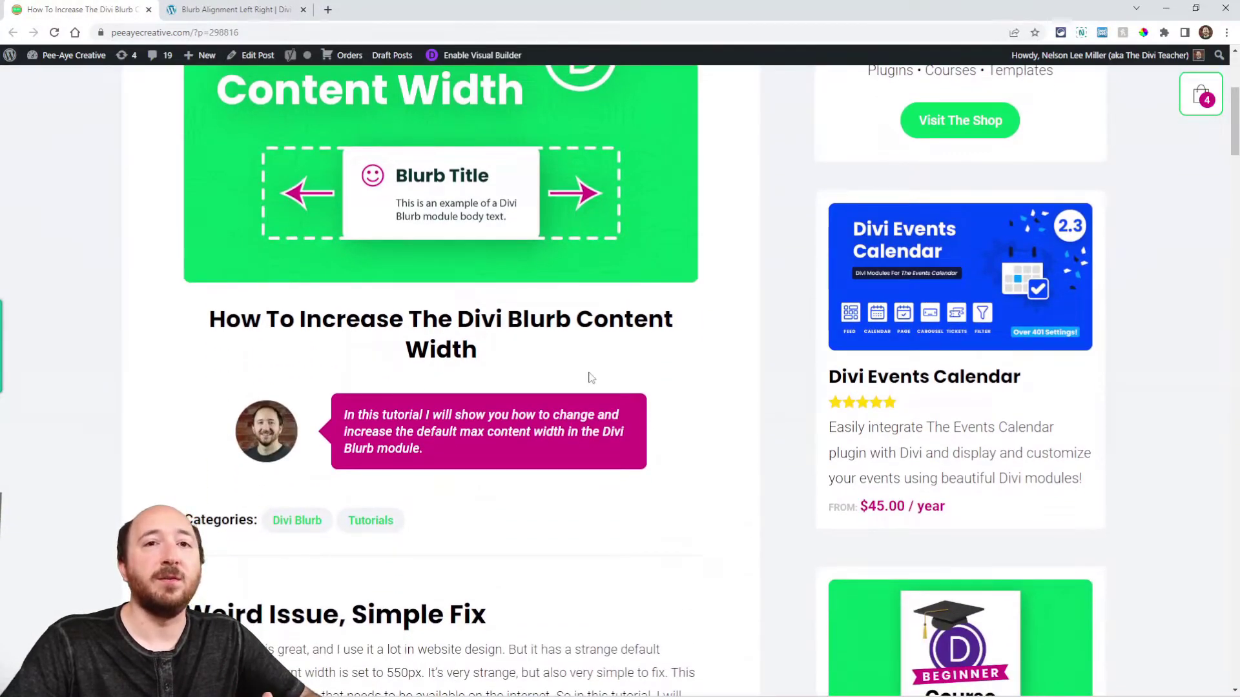
scroll(down, 3)
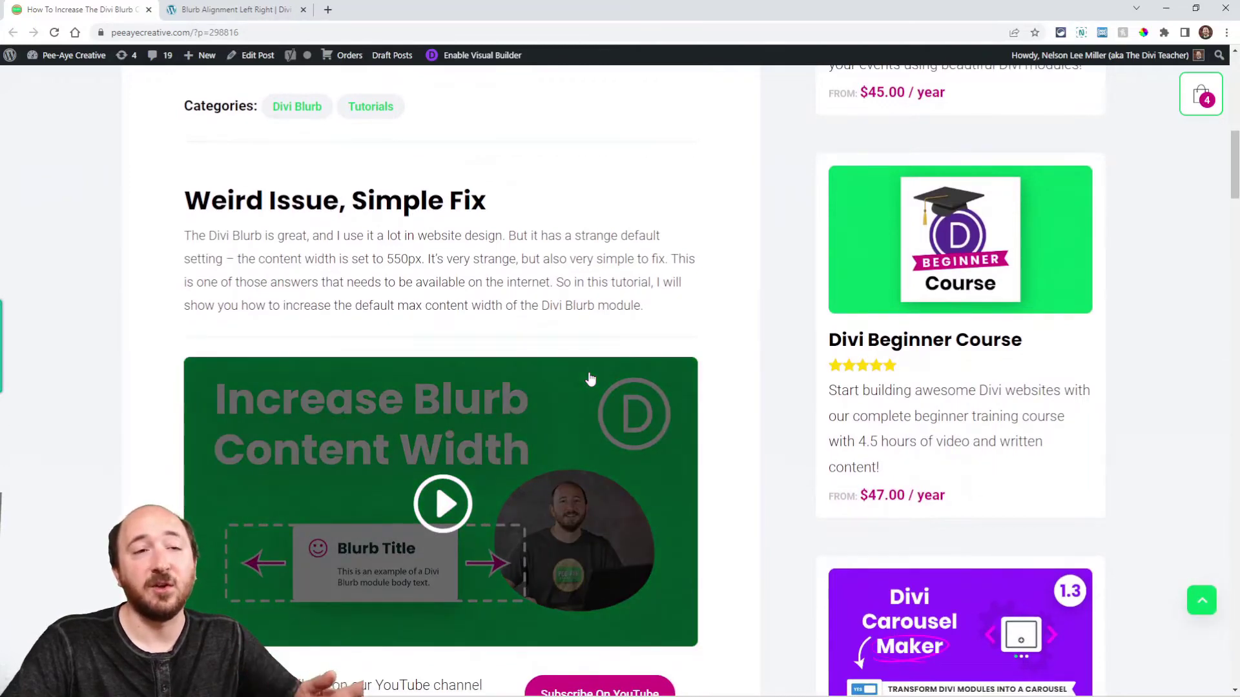
scroll(down, 3)
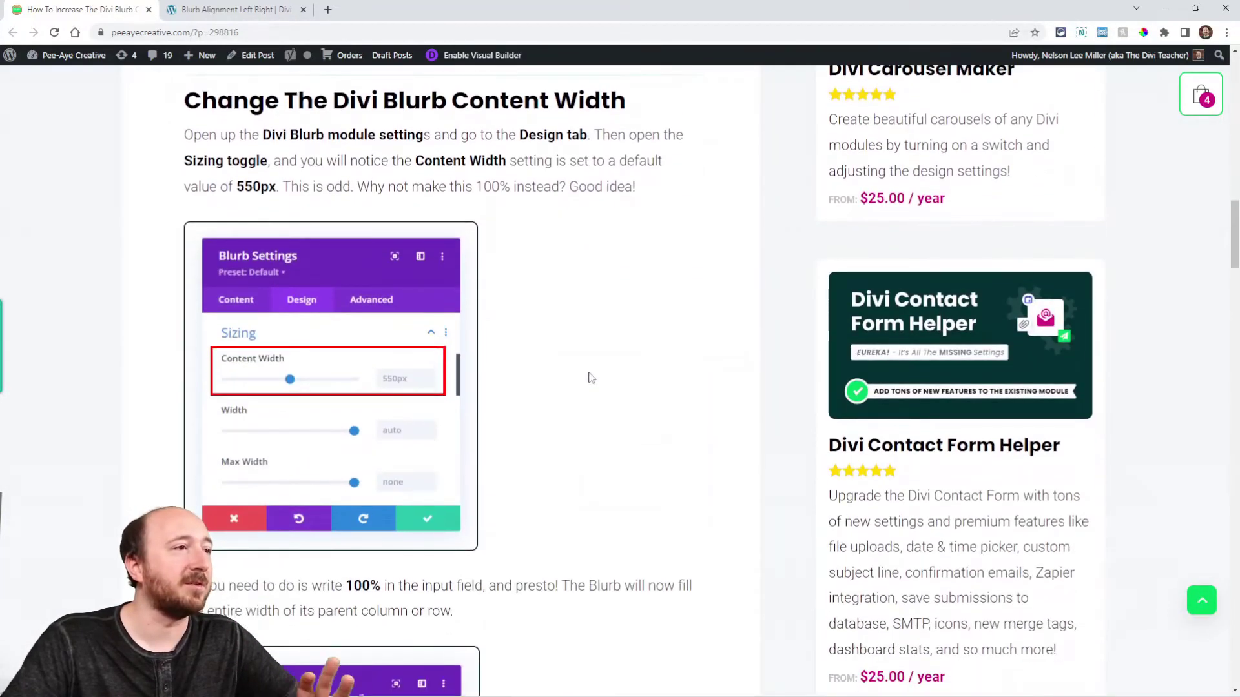
scroll(up, 3)
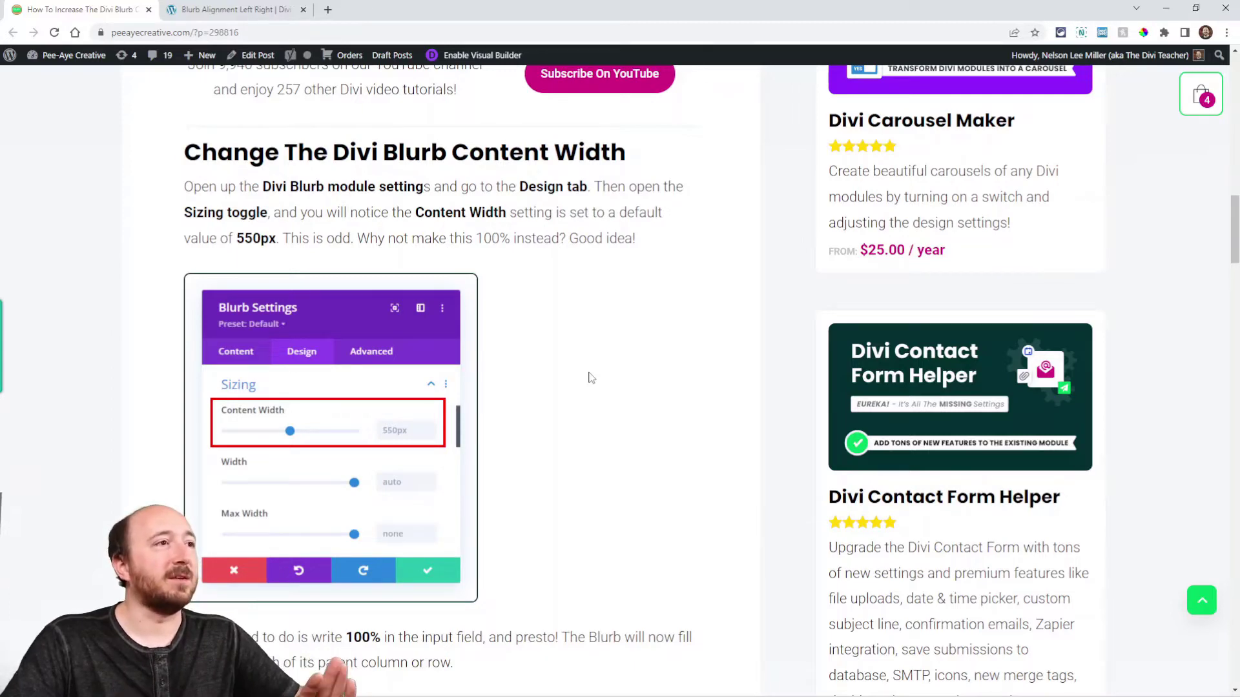
click(229, 10)
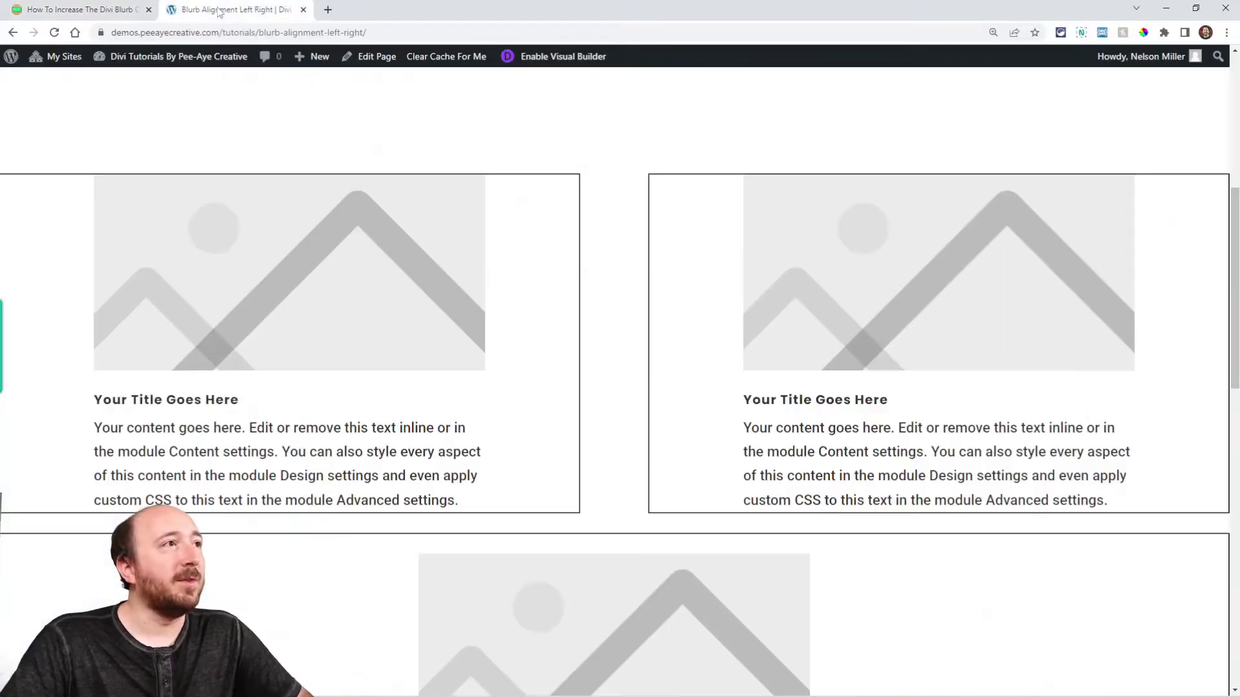
mouse_move(562, 57)
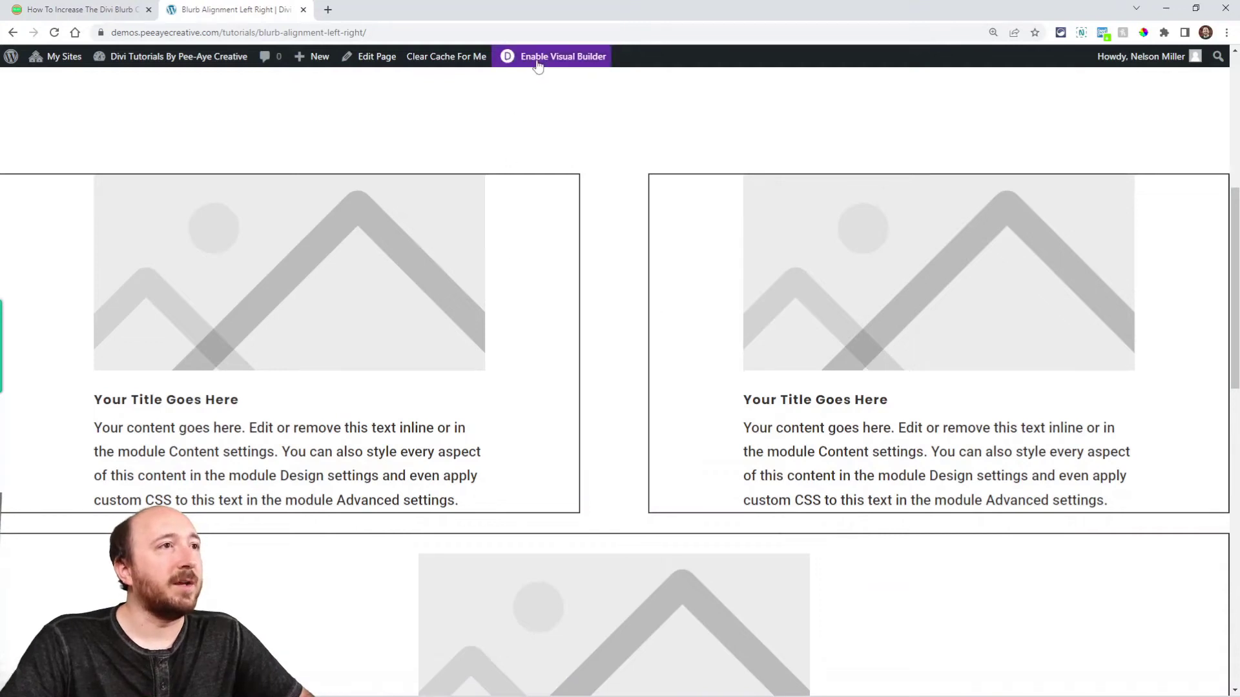
Launch the Visual Builder and view the first blurb's Design > Sizing, showing Content Width 550px.
click(563, 57)
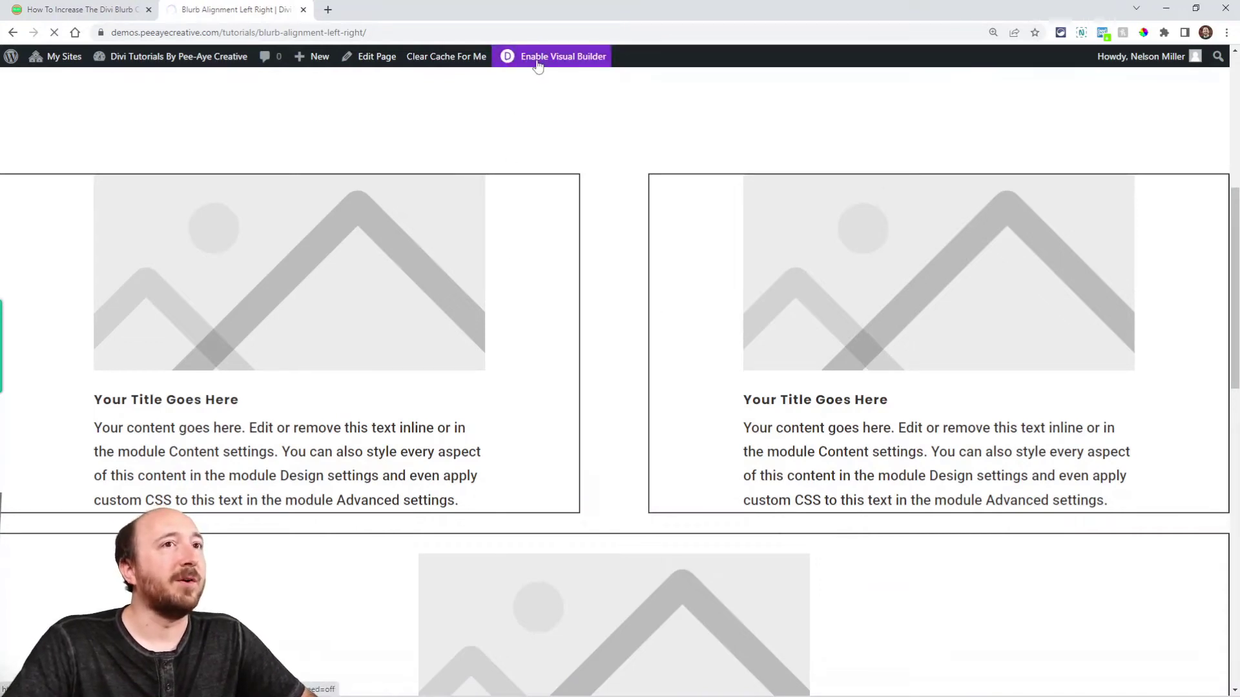
click(563, 56)
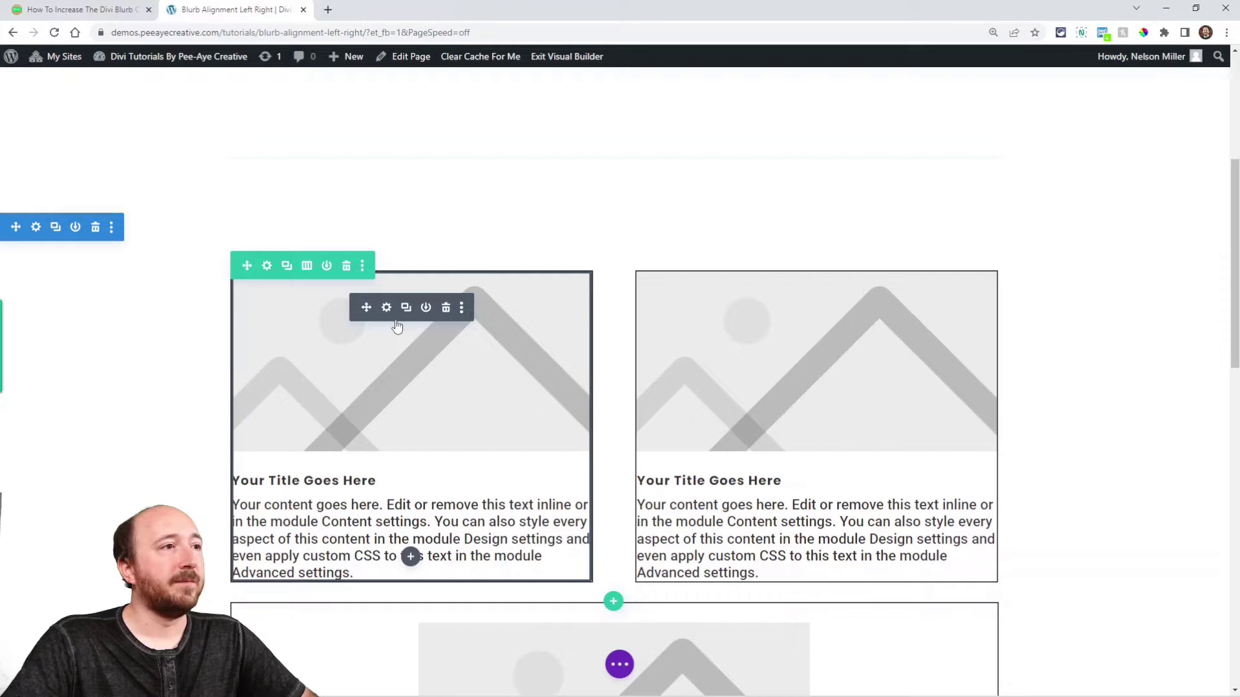
click(386, 307)
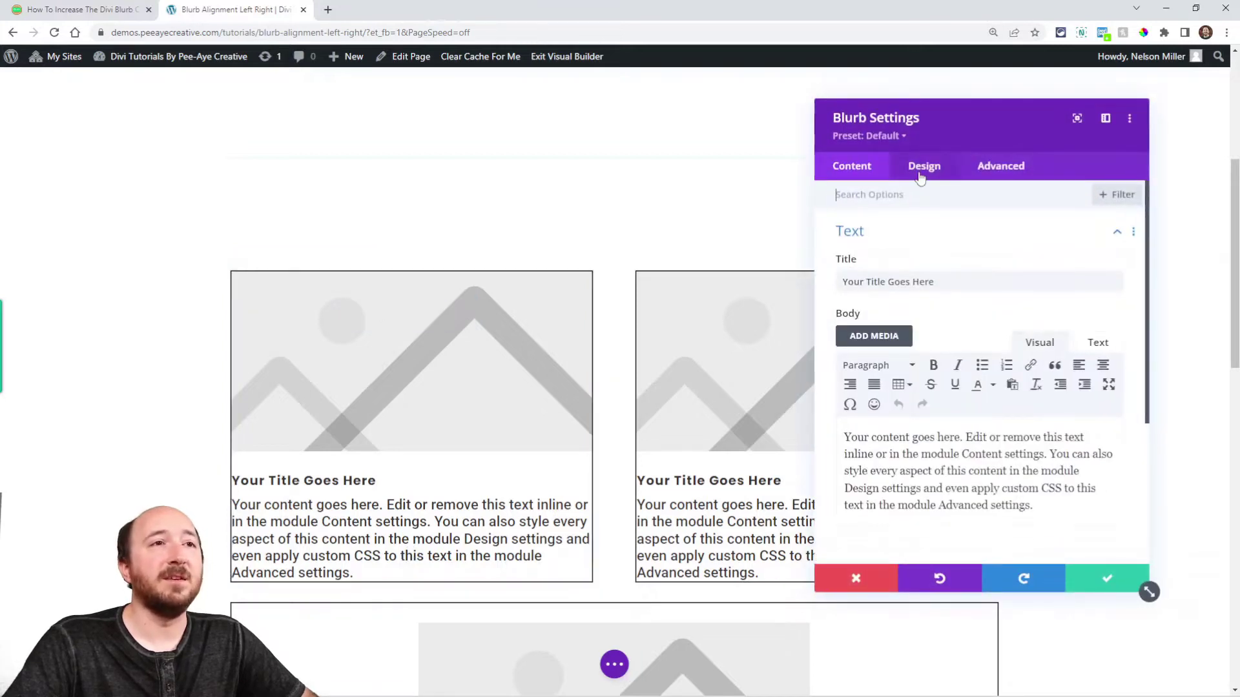
click(924, 166)
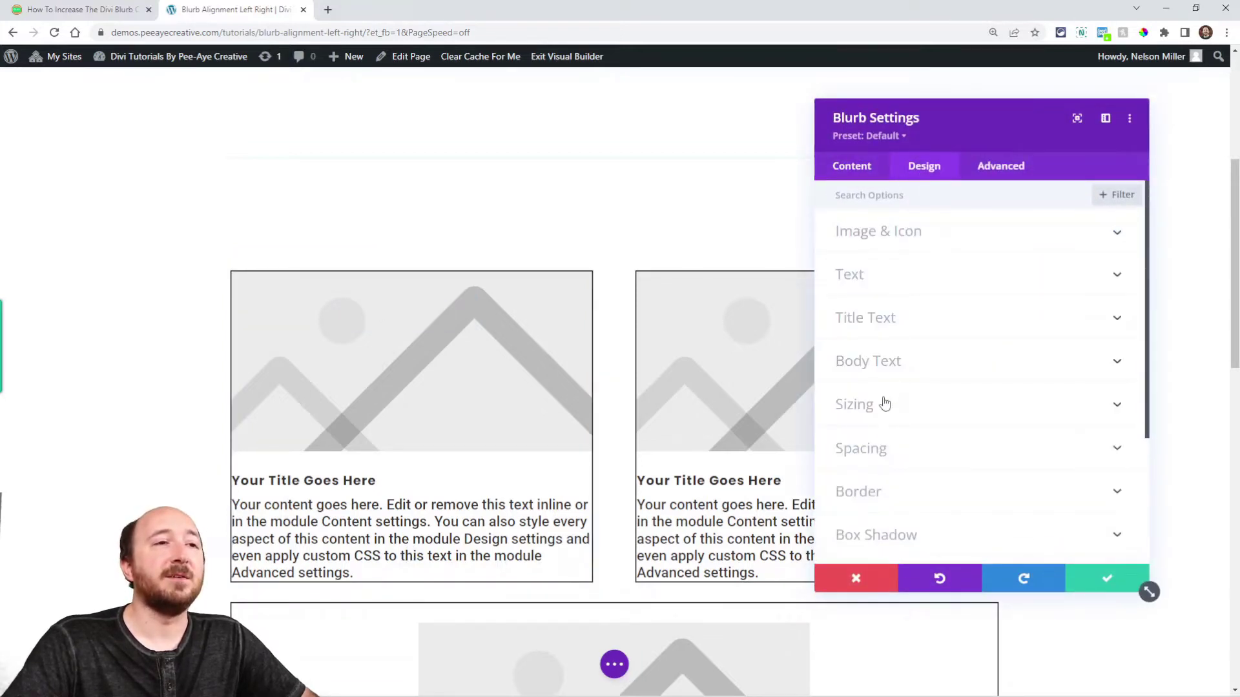
click(853, 405)
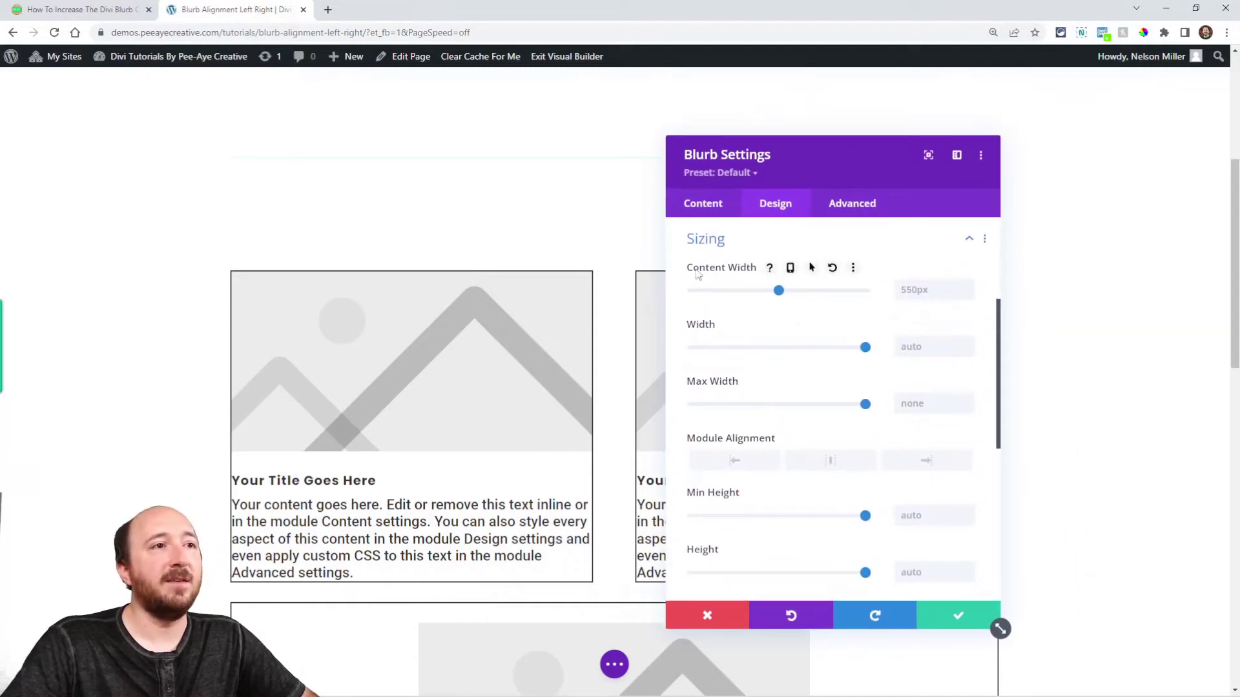
mouse_move(910, 308)
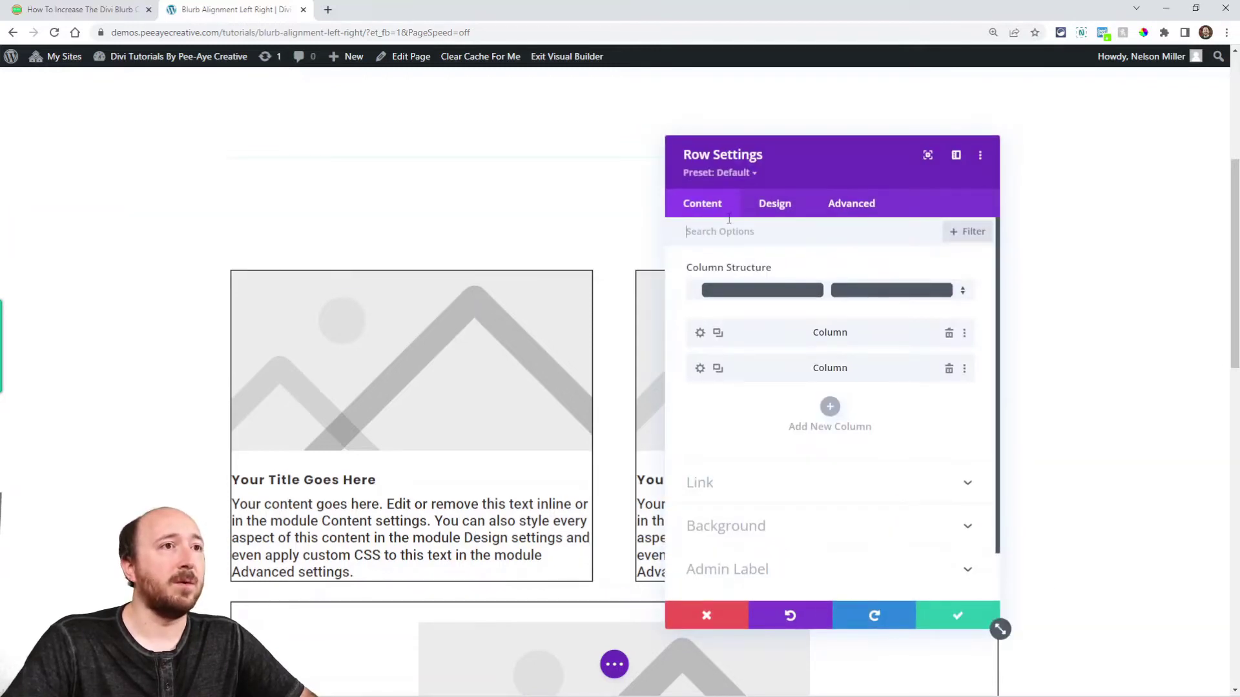
Check the row's Sizing (Width 80%, Max Width 1080px), then return to the blurb's settings.
click(775, 204)
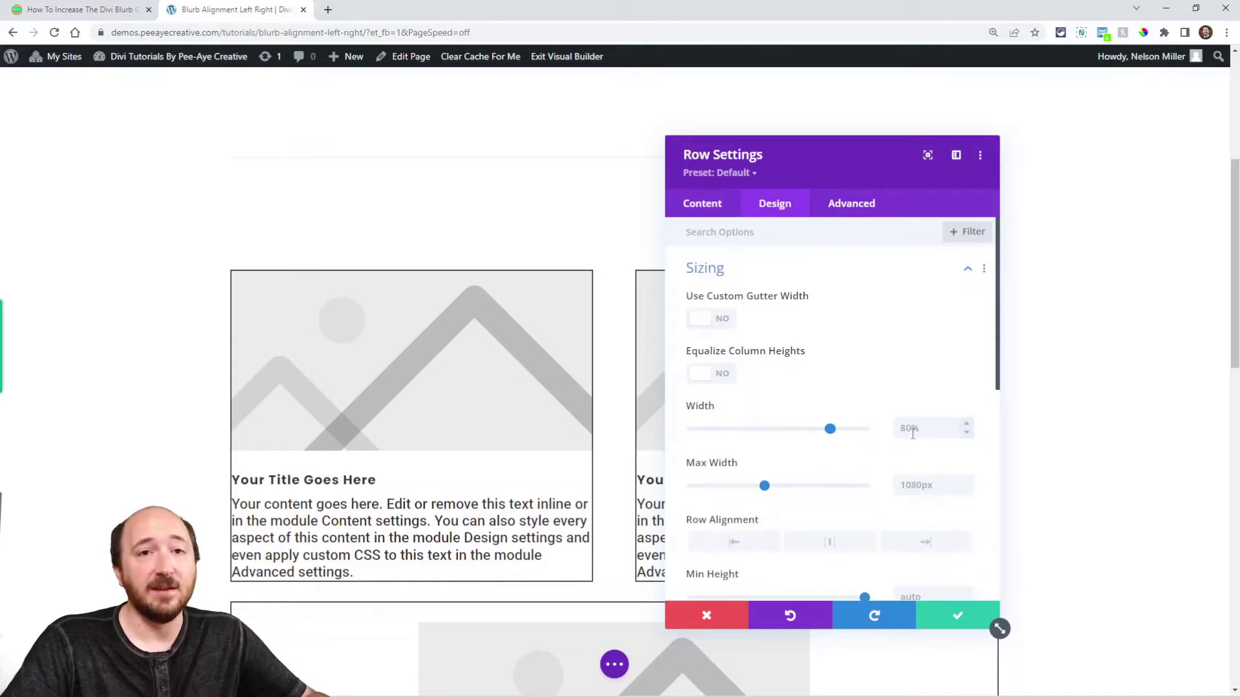
mouse_move(846, 443)
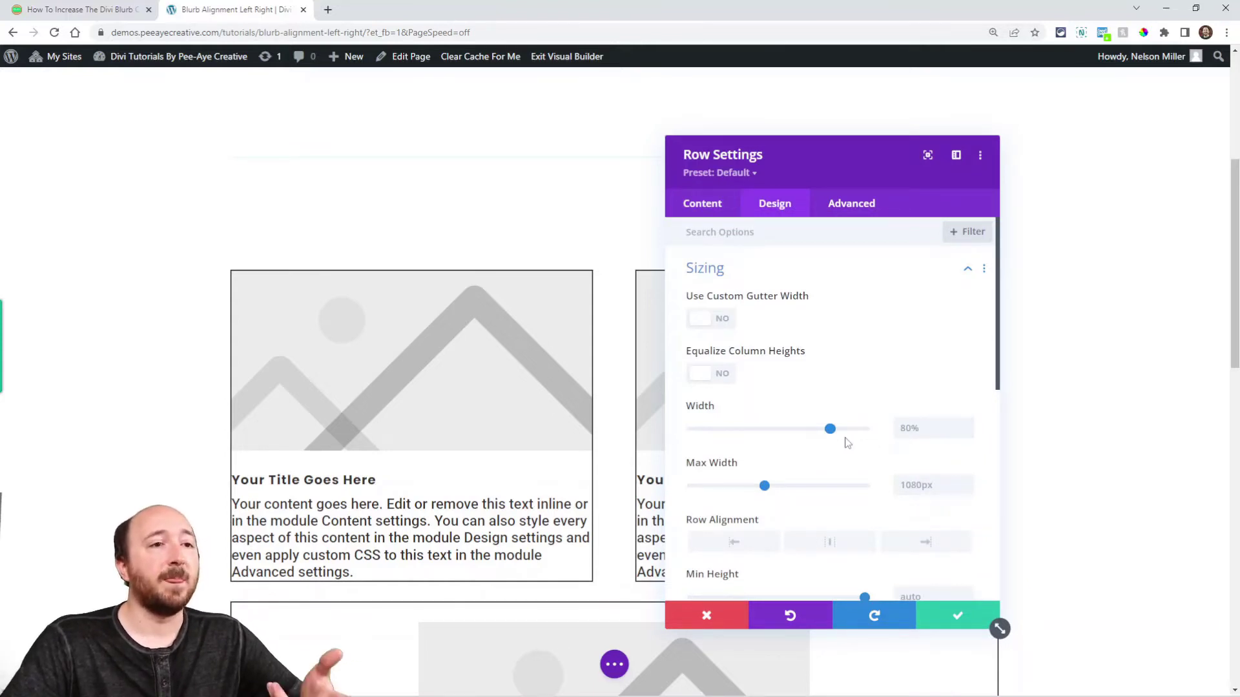
click(956, 616)
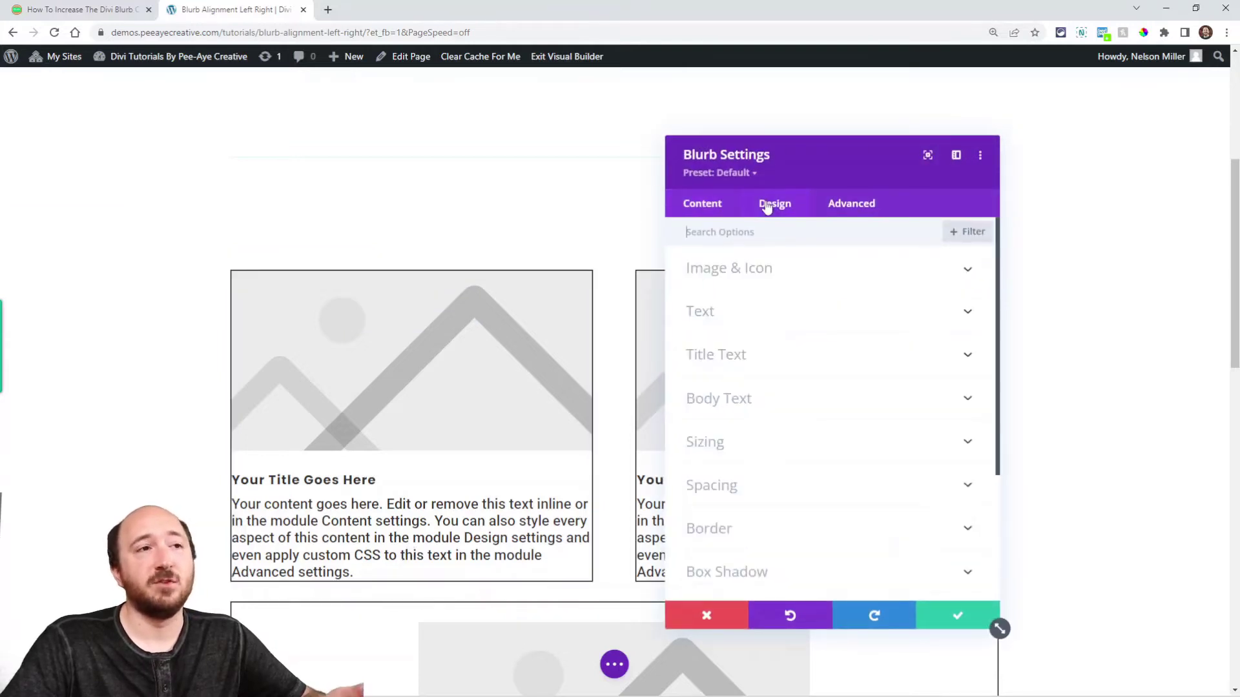
Recheck the blurb's Design > Sizing Content Width before moving to the full-width row.
click(705, 441)
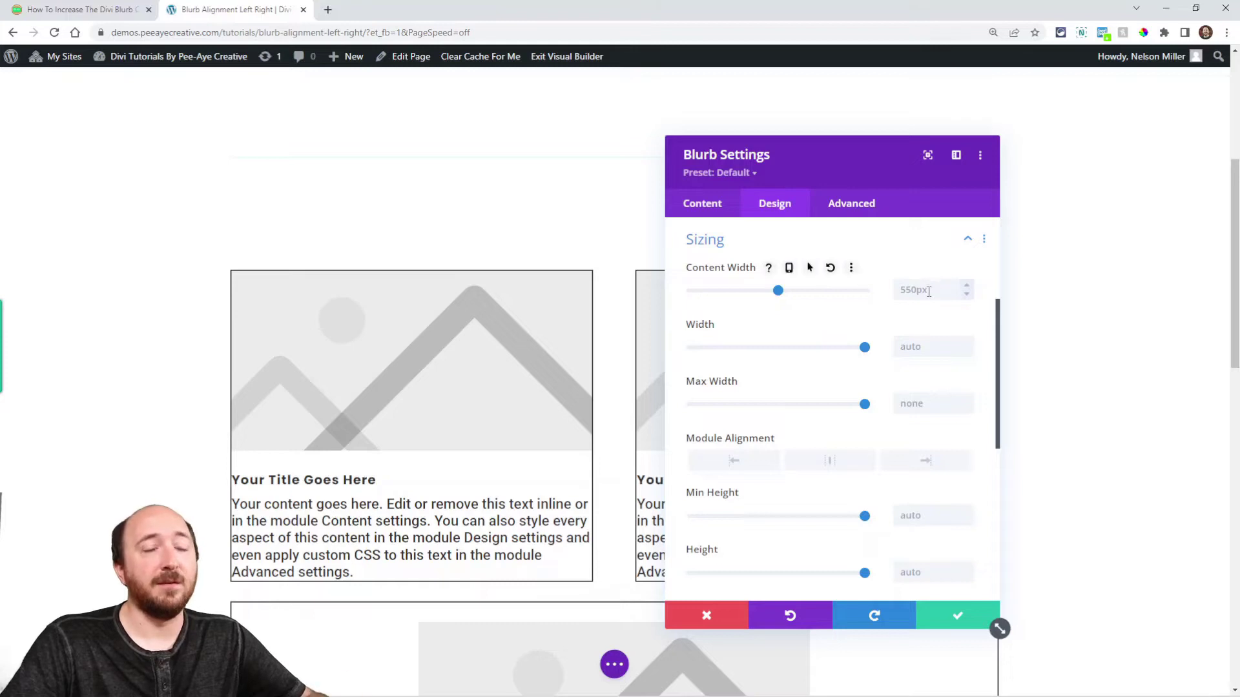
click(933, 289)
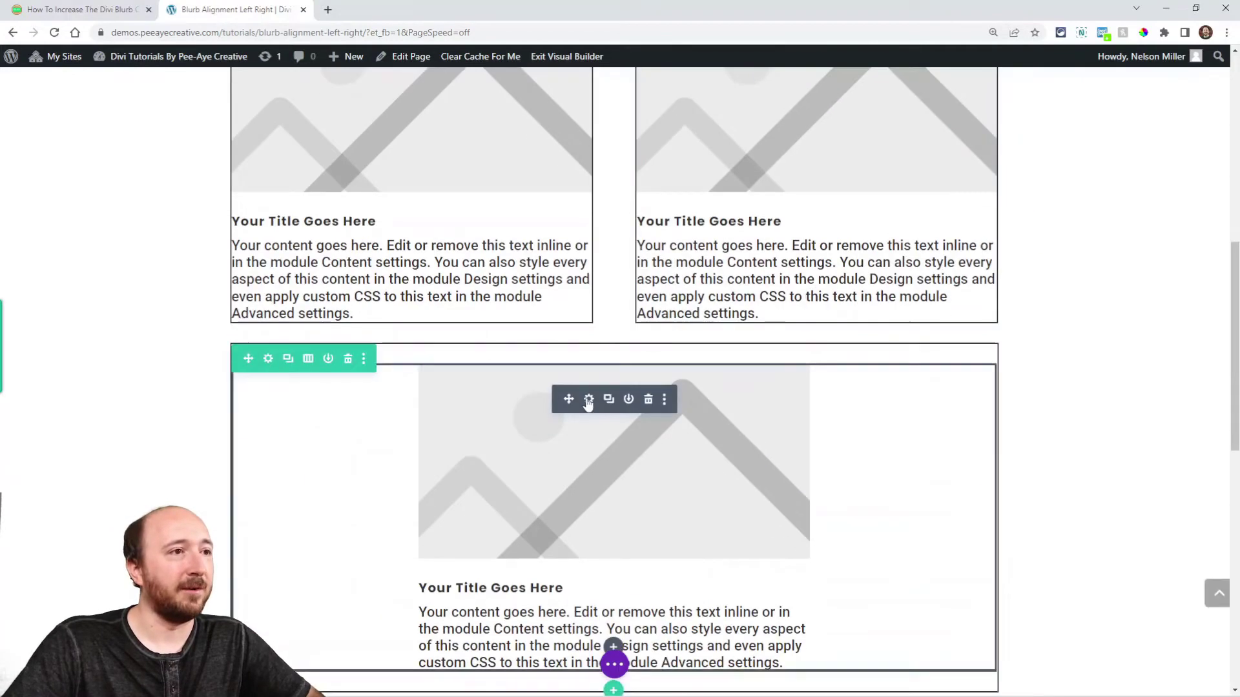
Set the full-width blurb's Content Width to 100% and save the settings.
click(588, 399)
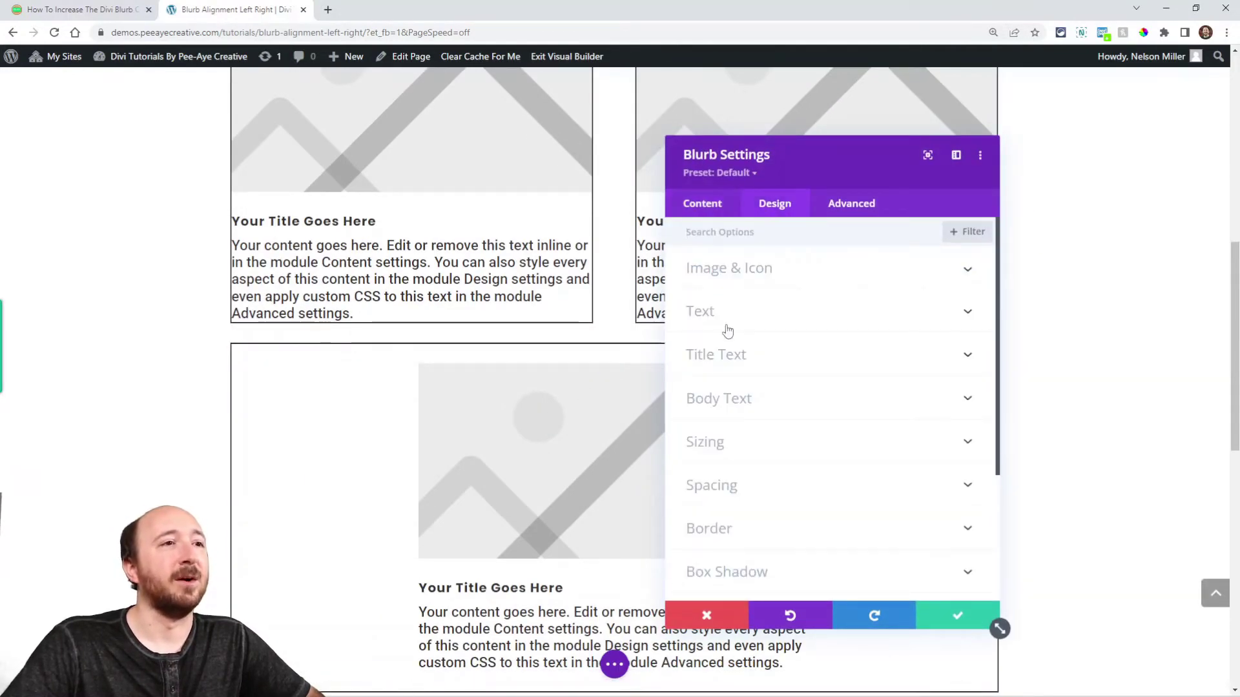
click(705, 441)
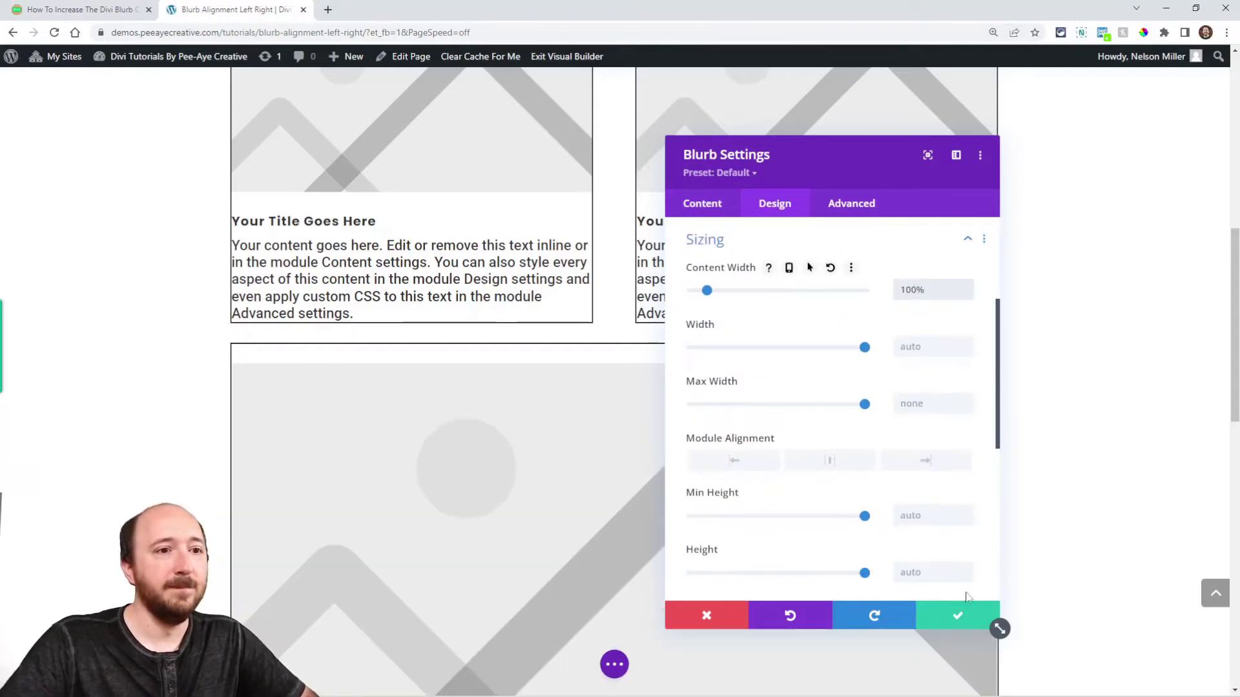
click(957, 616)
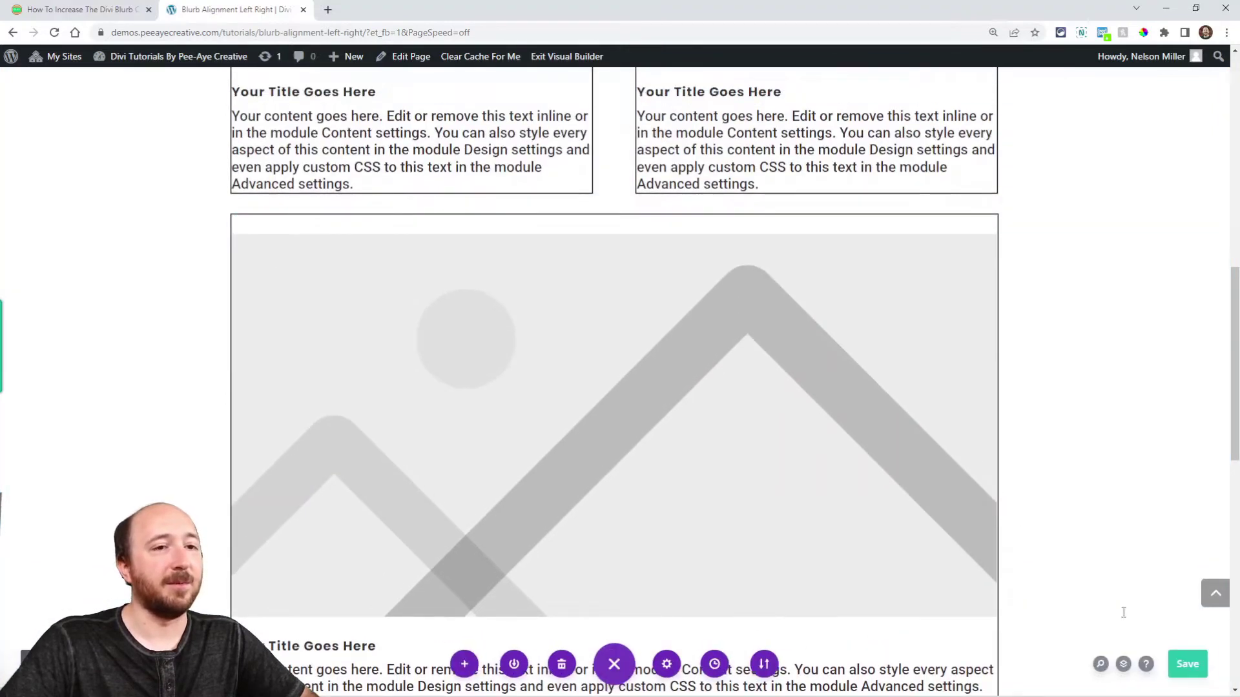
scroll(down, 3)
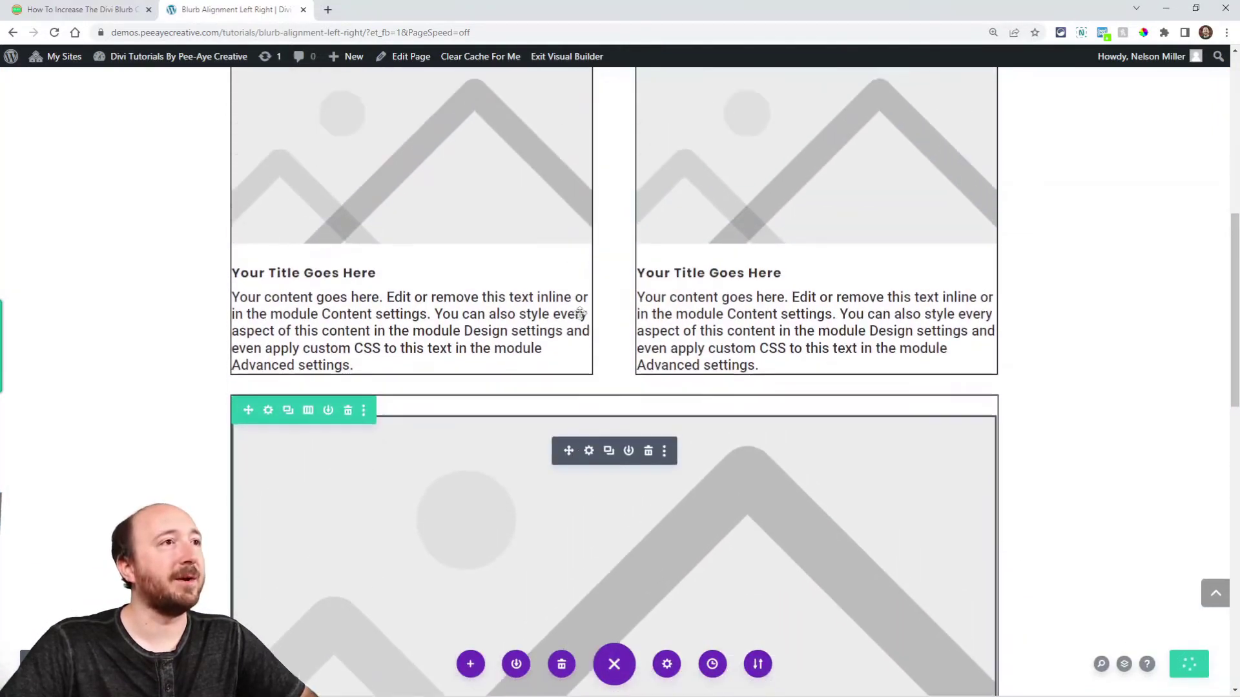
Exit the builder and inspect the blurb image's .et_pb_row width styles in DevTools.
click(566, 56)
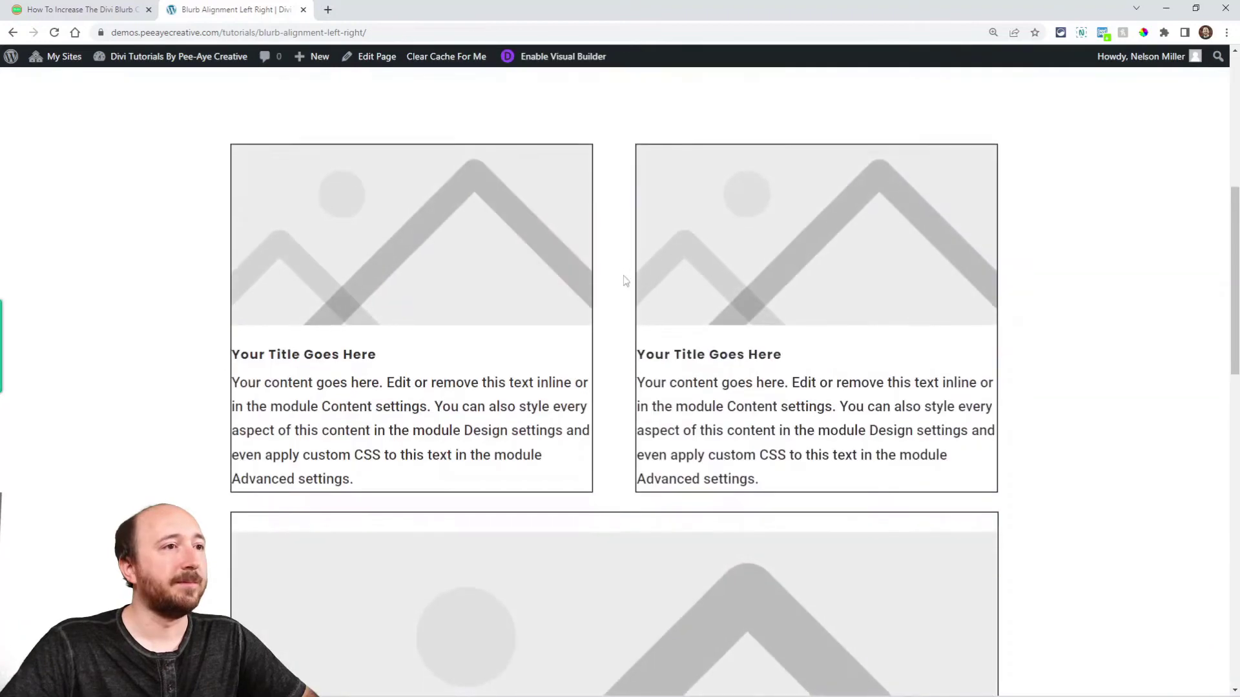
scroll(down, 3)
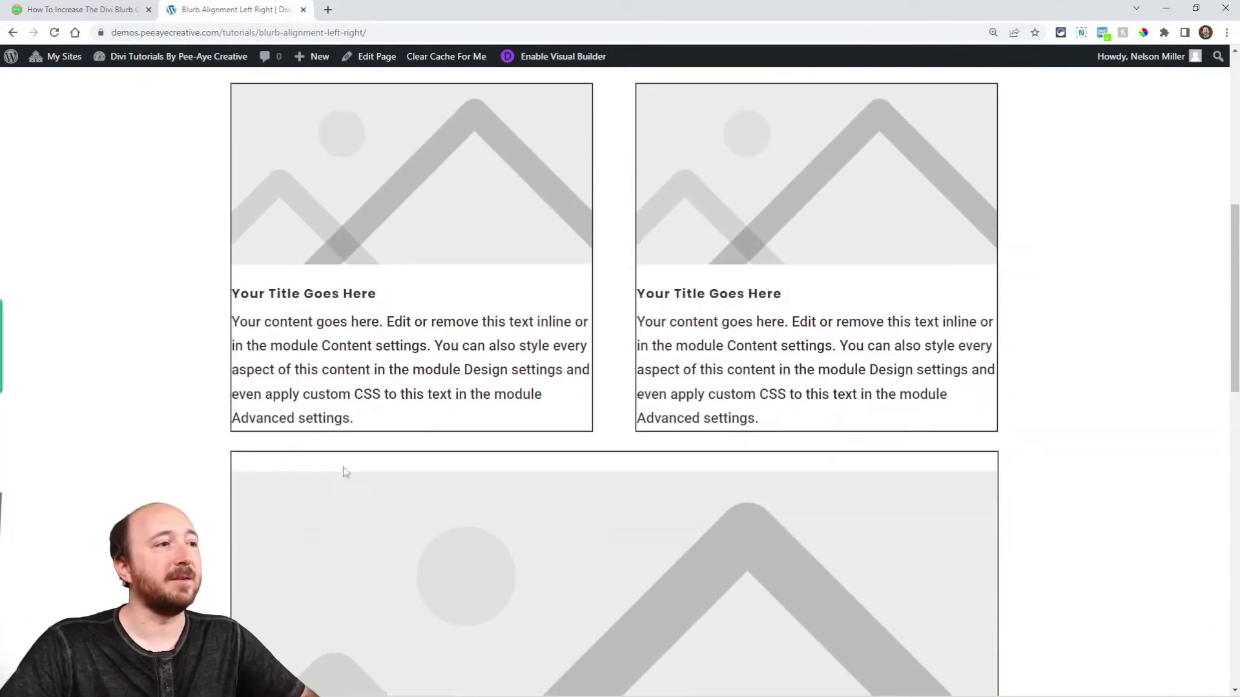
scroll(down, 3)
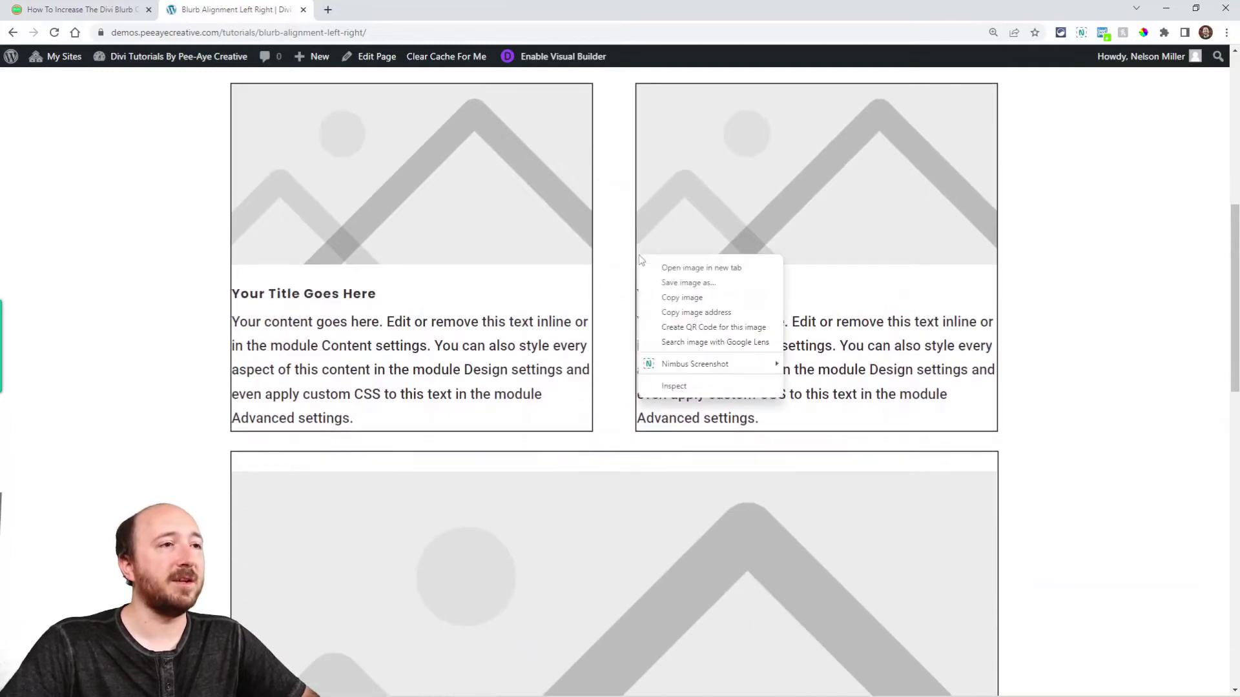
click(673, 386)
text(100)
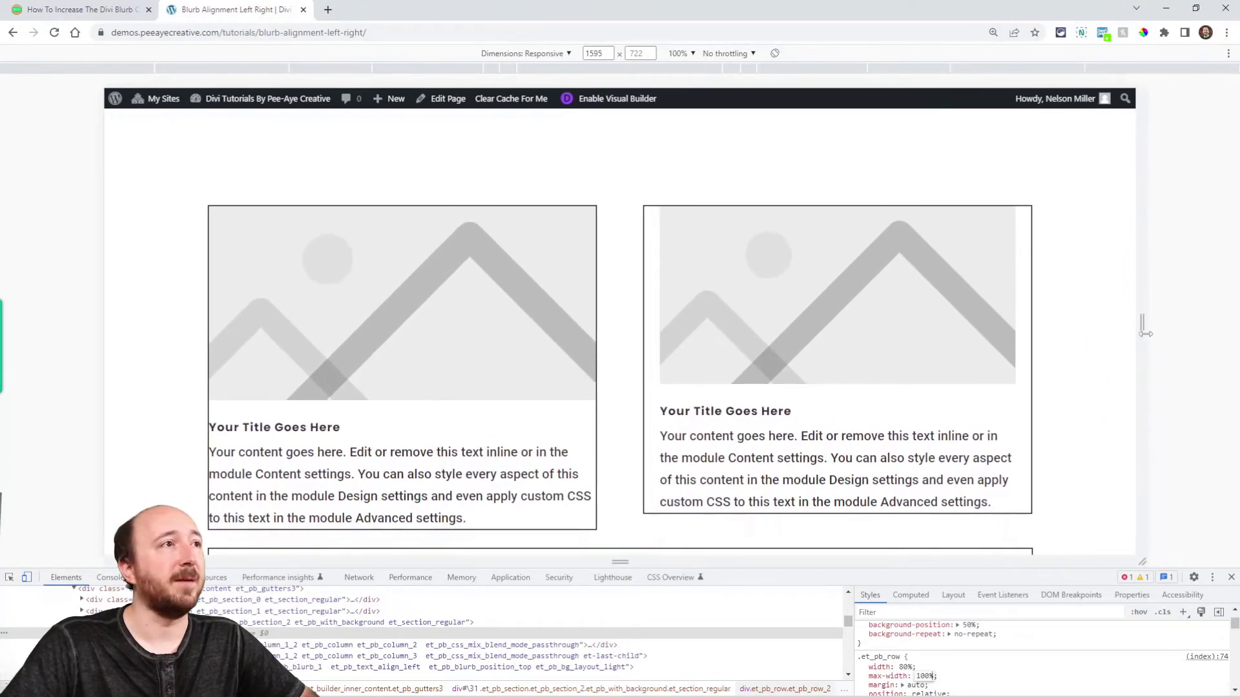
click(617, 98)
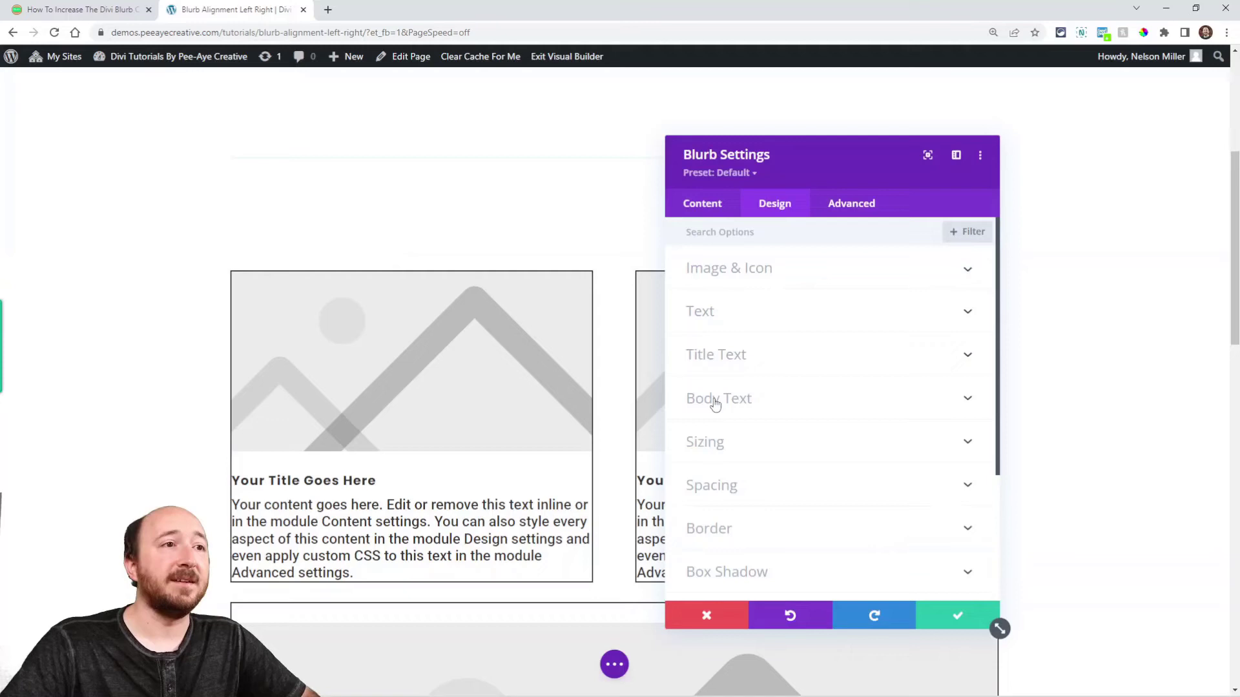
Show the extra field options for the side-by-side blurb's 100% Content Width.
click(704, 441)
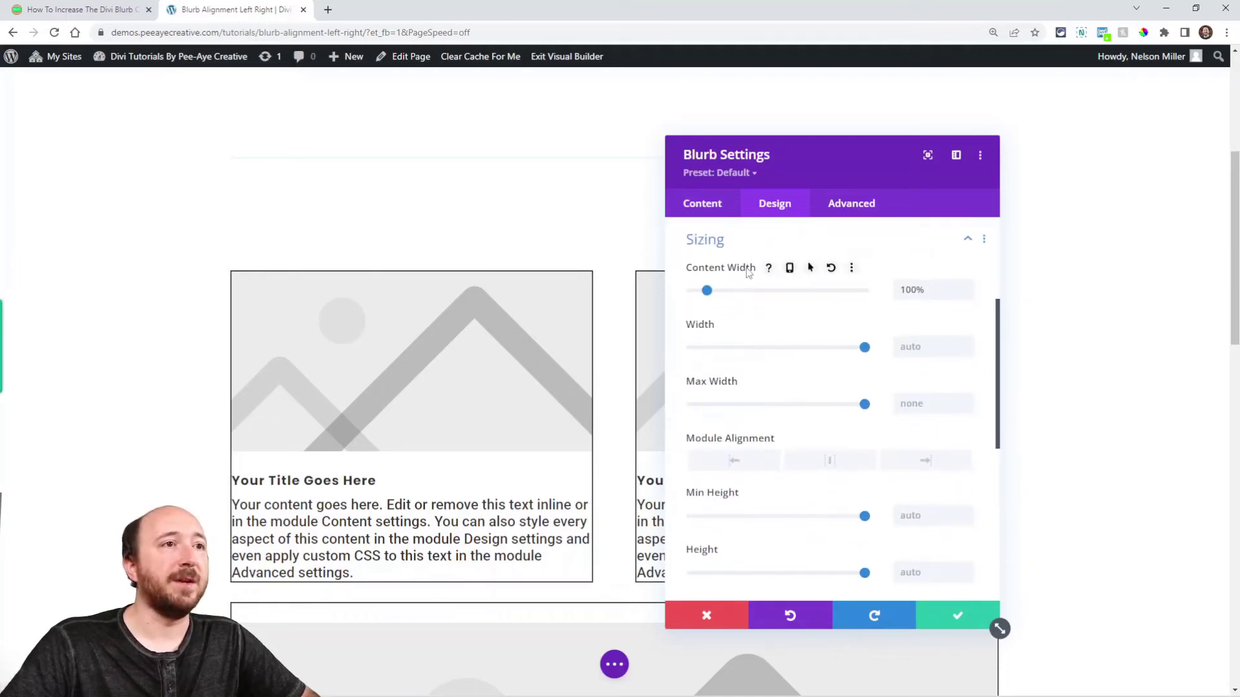
click(852, 267)
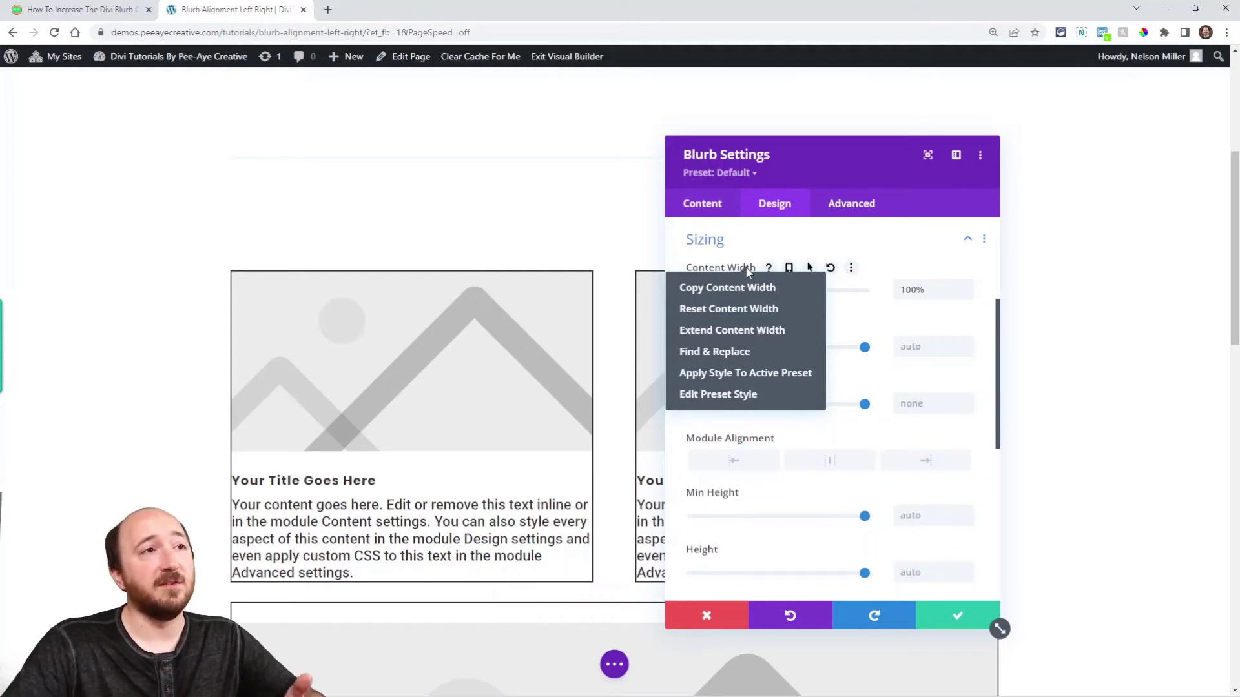
mouse_move(719, 174)
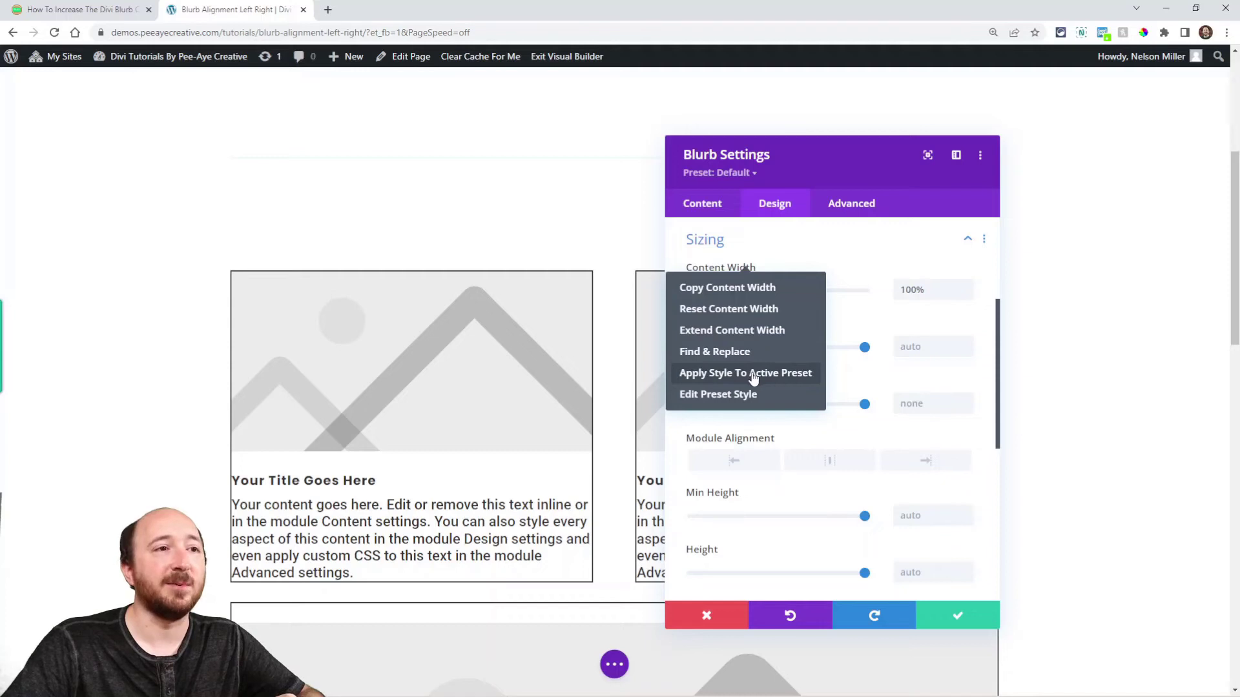
Apply the 100% Content Width to the active Blurb preset and confirm with Yes.
click(744, 373)
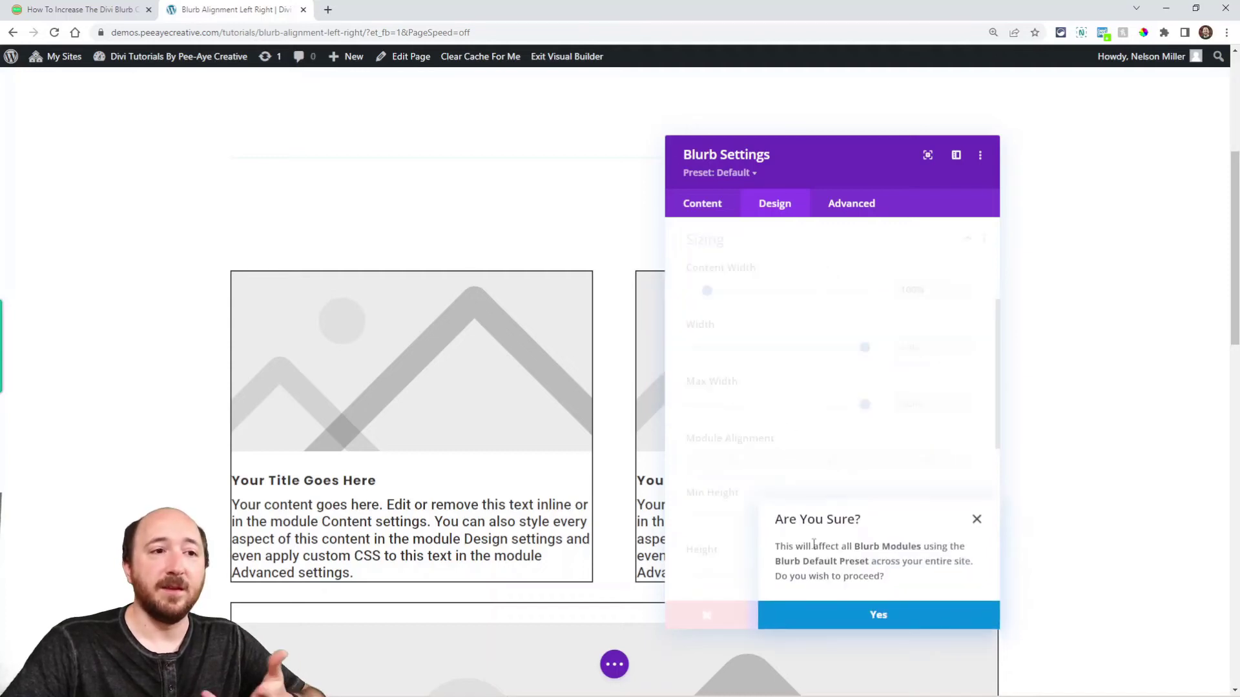
mouse_move(878, 615)
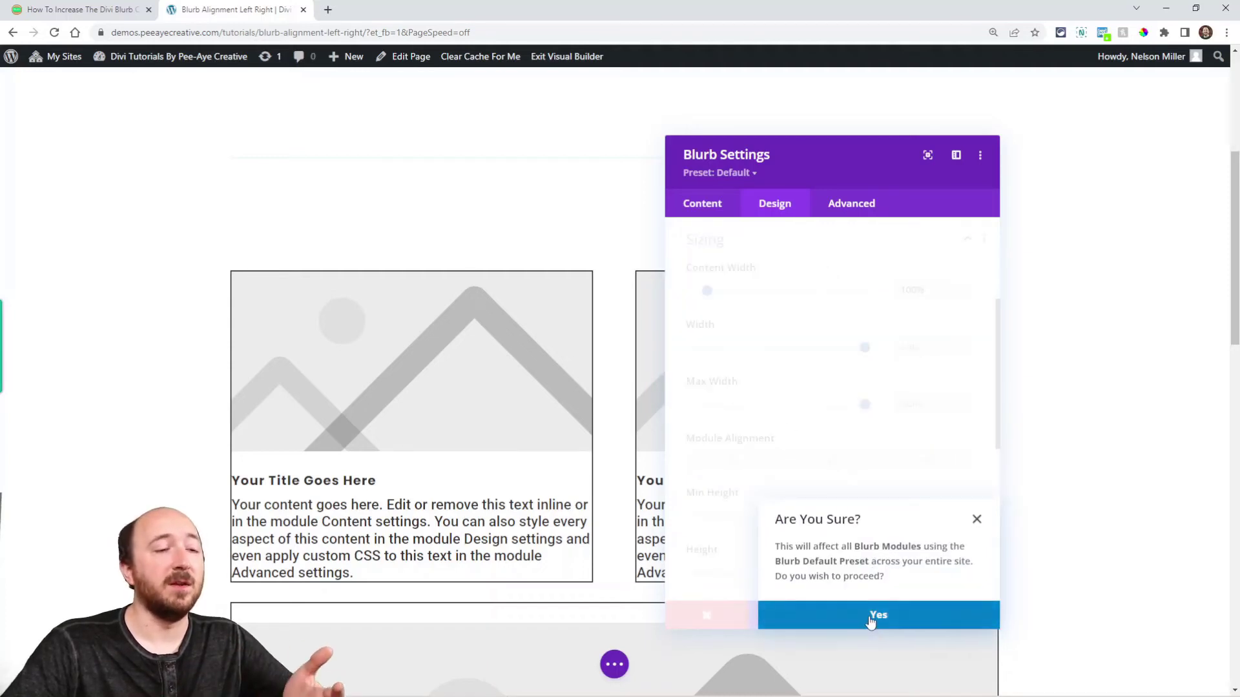
click(878, 616)
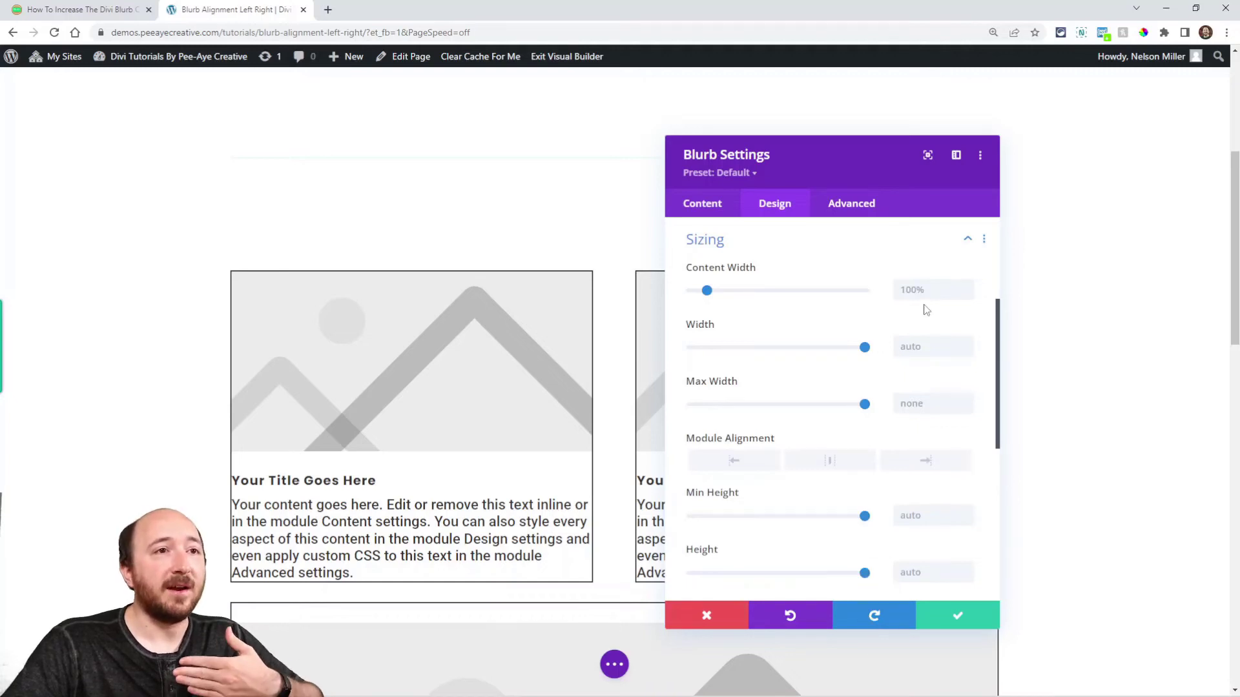
mouse_move(809, 267)
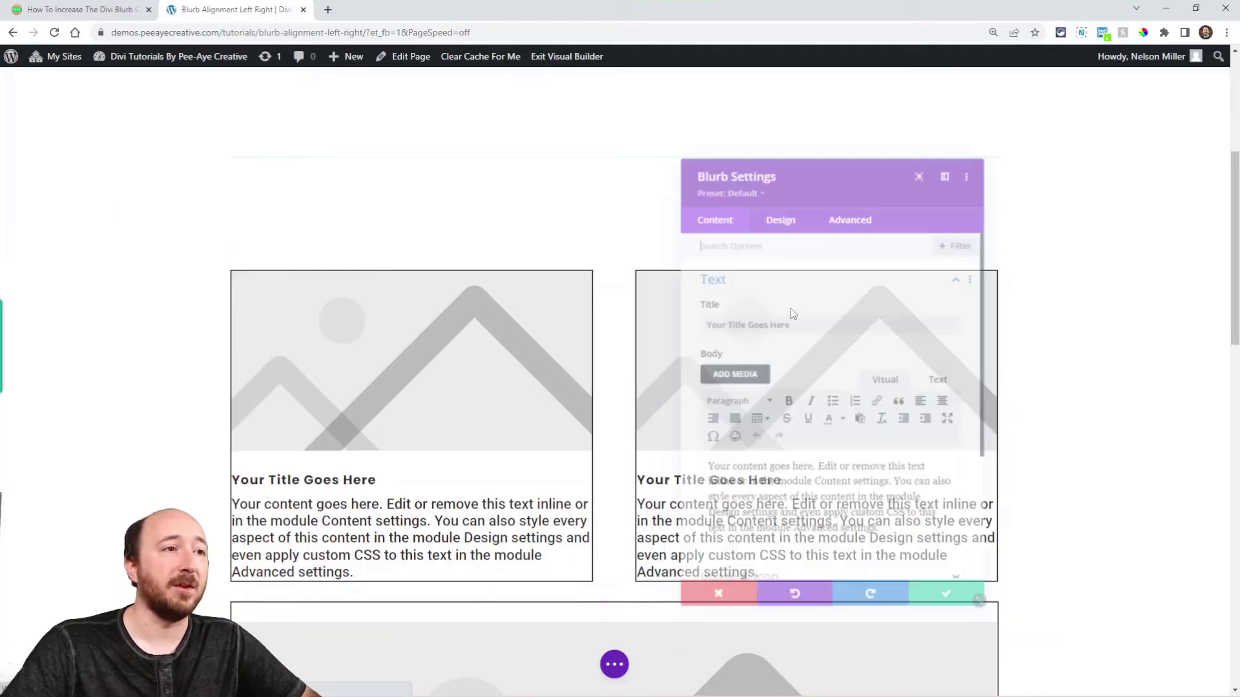
Check another blurb's Design Sizing options, confirming Content Width shows 100% from the default preset.
click(779, 220)
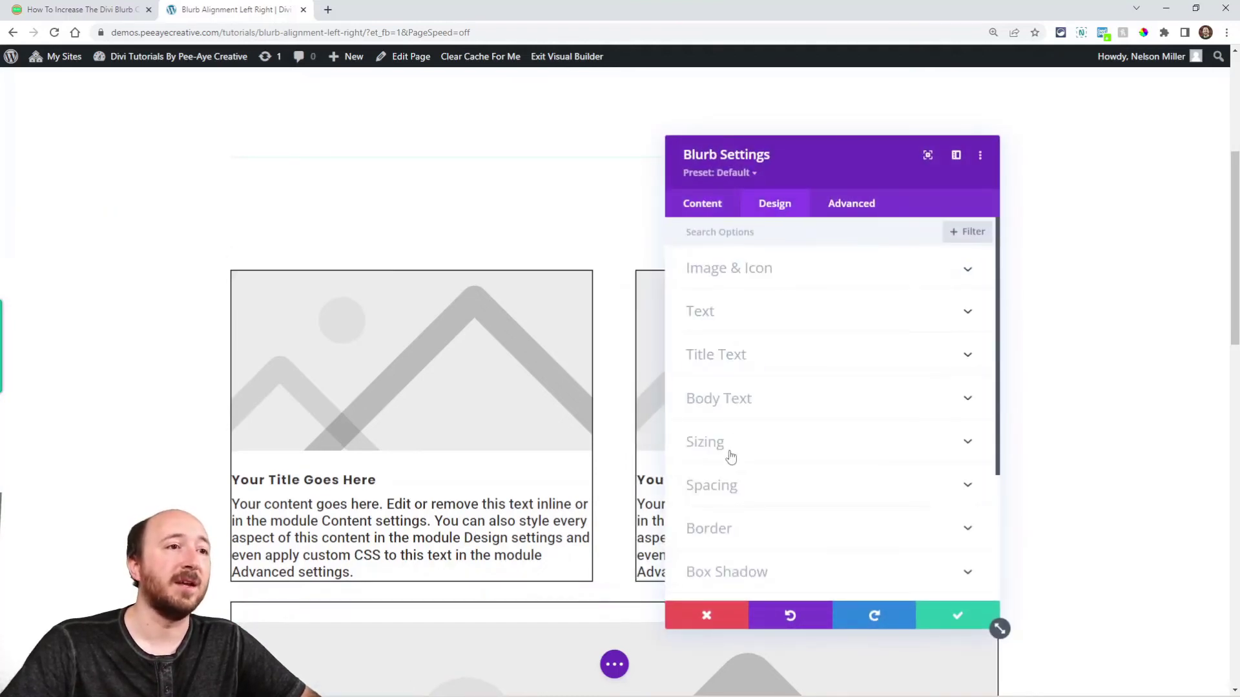
click(705, 441)
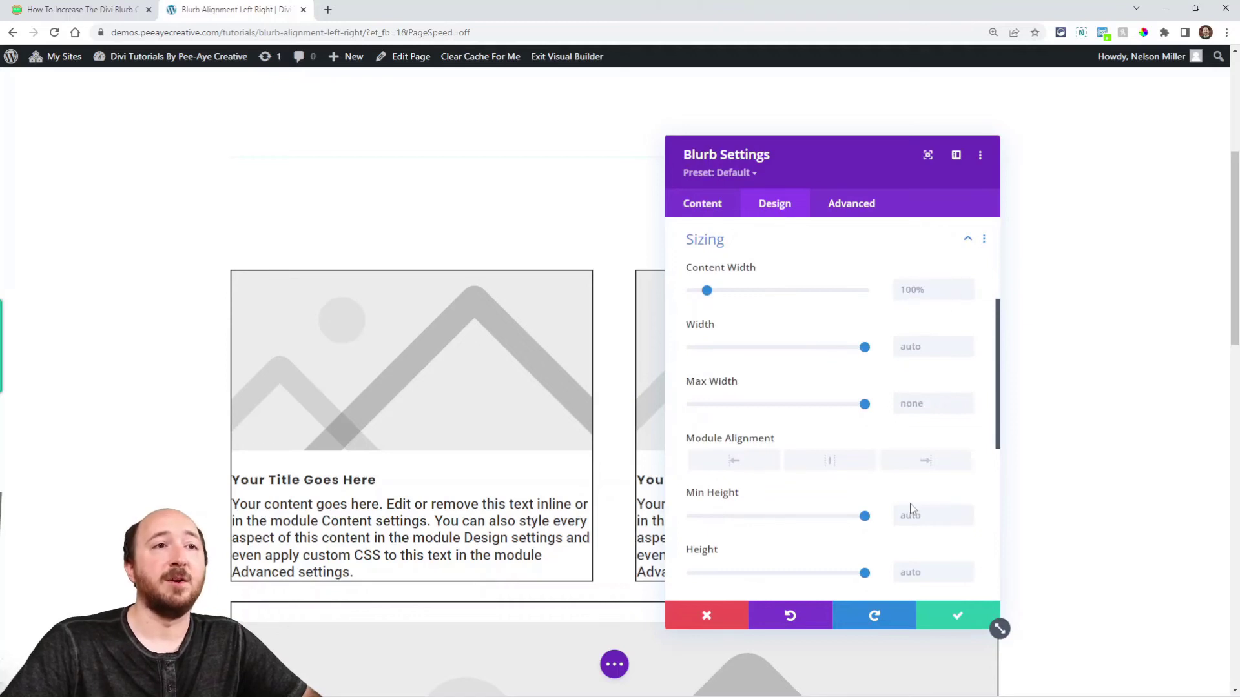